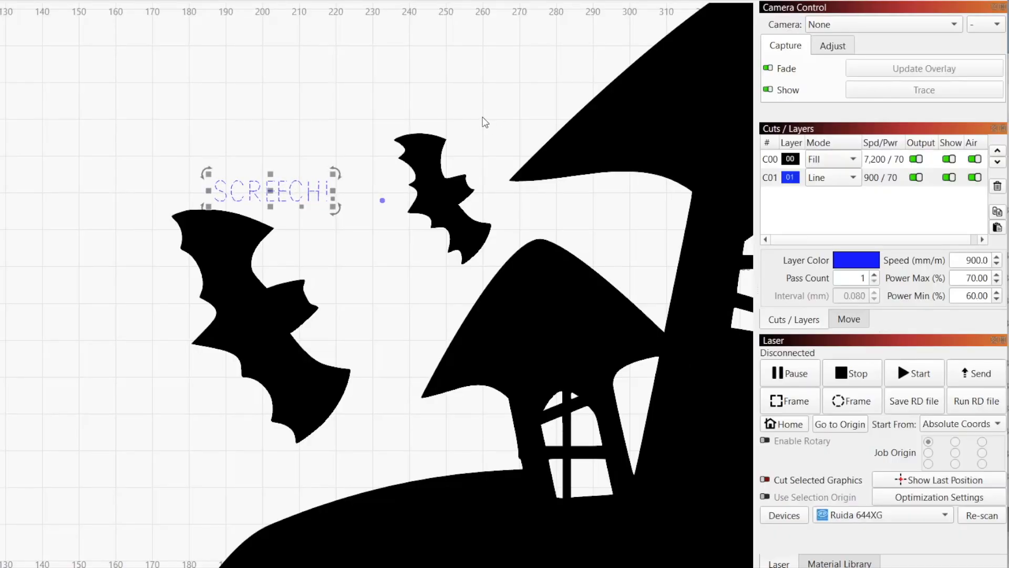
# Change the SCREECH! caption above the bats to read EEK!
pyautogui.doubleClick(270, 190)
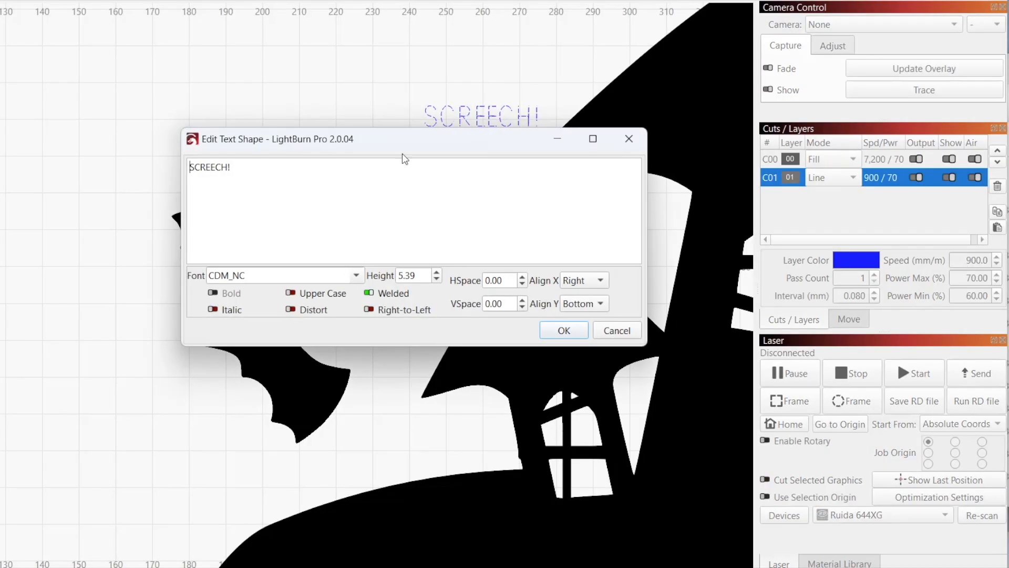
pyautogui.write('EEK!')
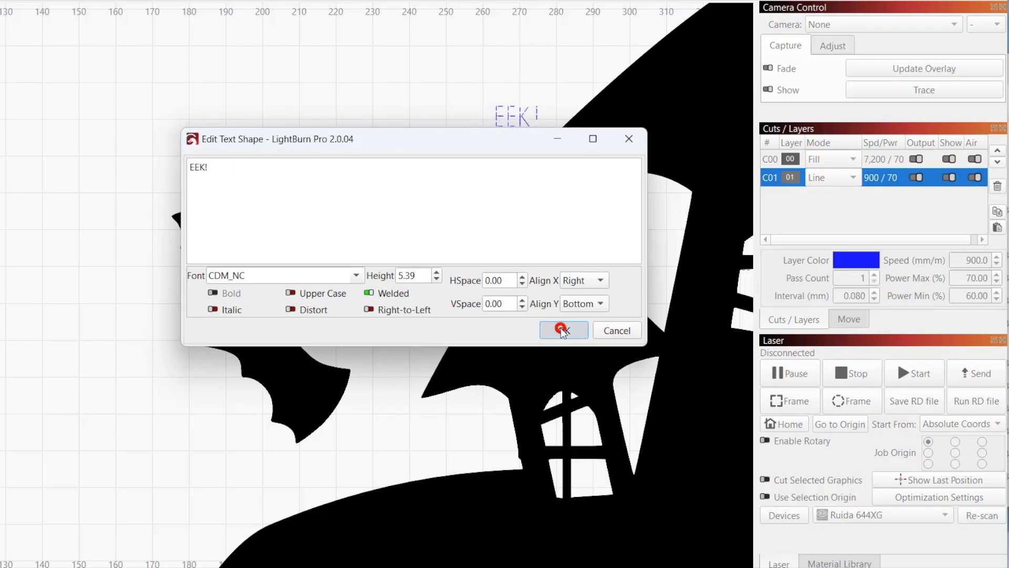
pyautogui.click(562, 330)
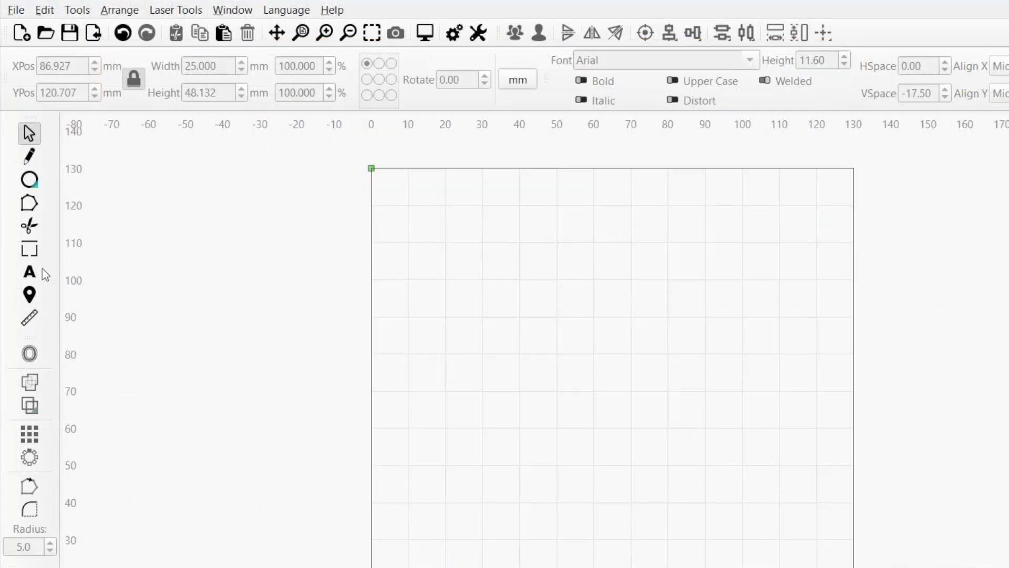
pyautogui.moveTo(30, 271)
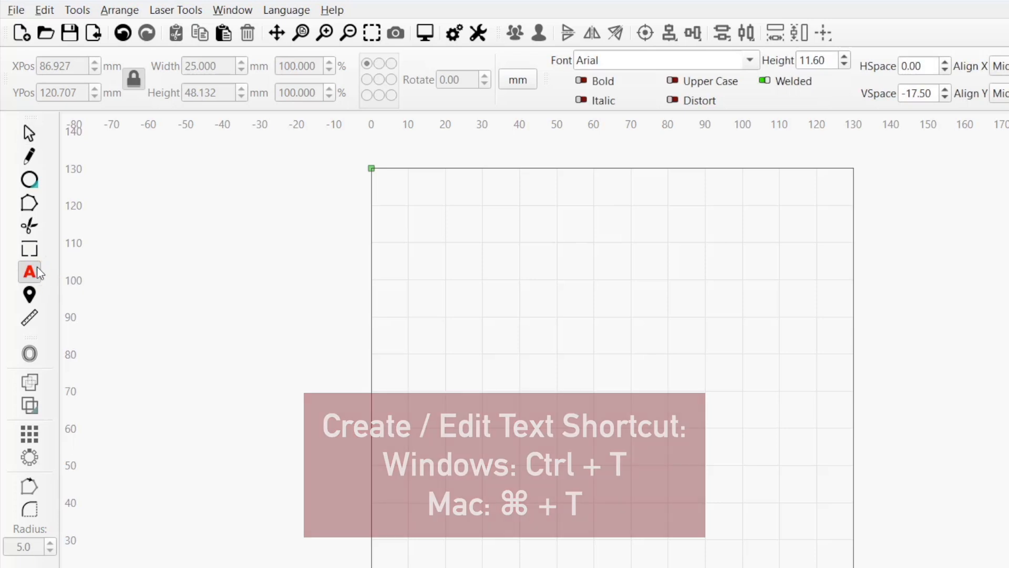
# Use the Text tool to place a new text object reading Text on the empty canvas.
pyautogui.click(77, 9)
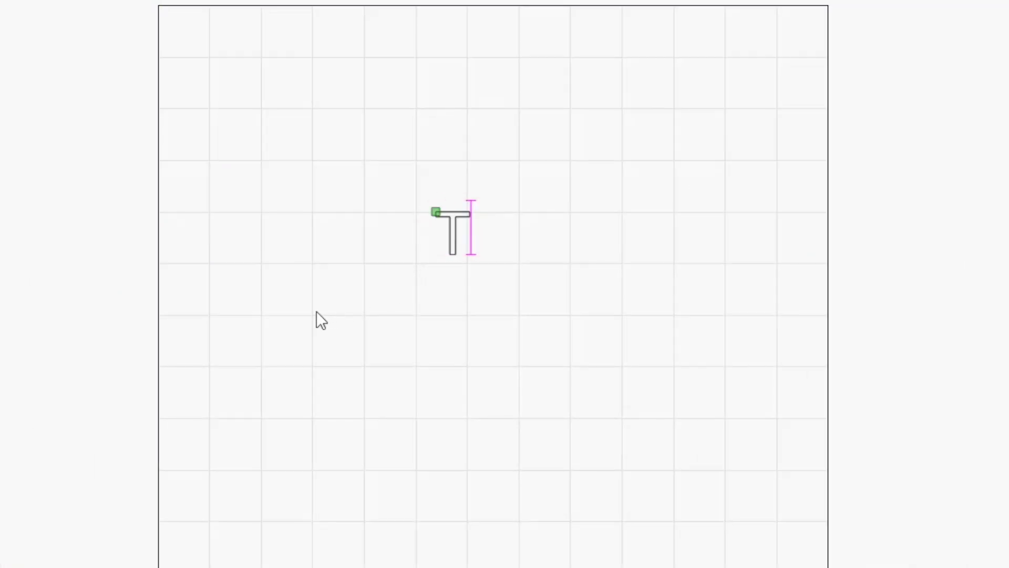
pyautogui.write('Text')
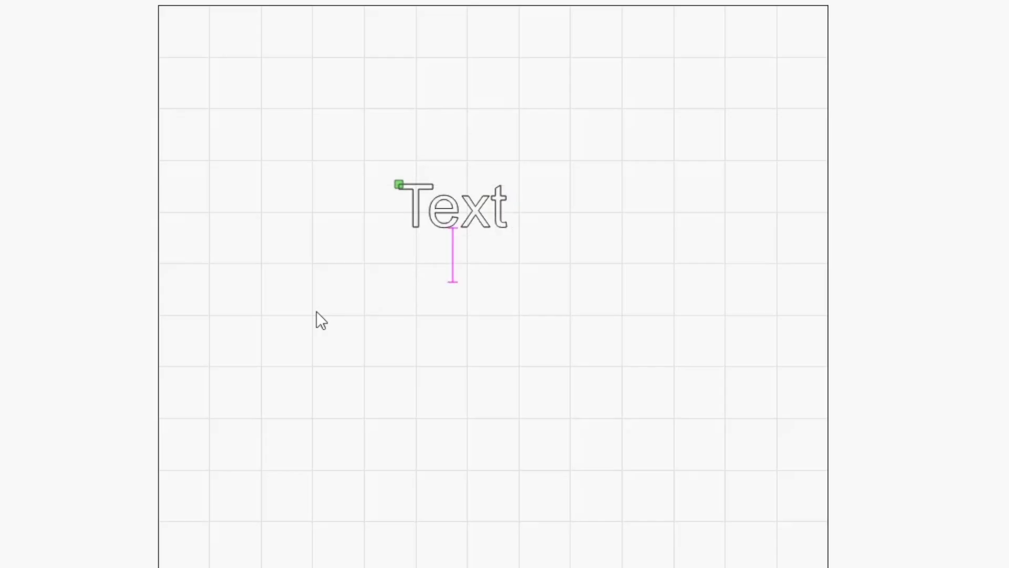
pyautogui.write('Too')
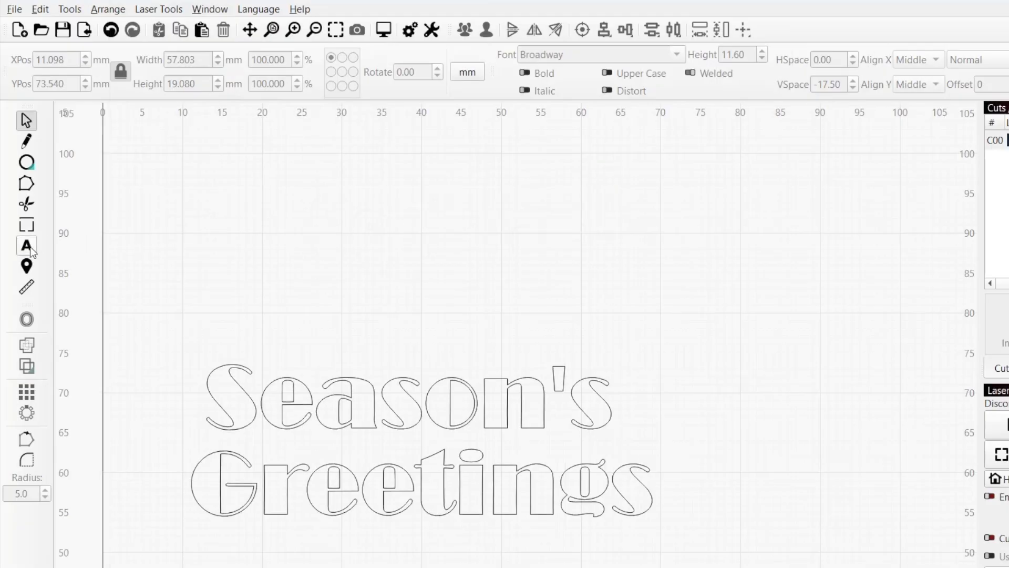
pyautogui.click(26, 246)
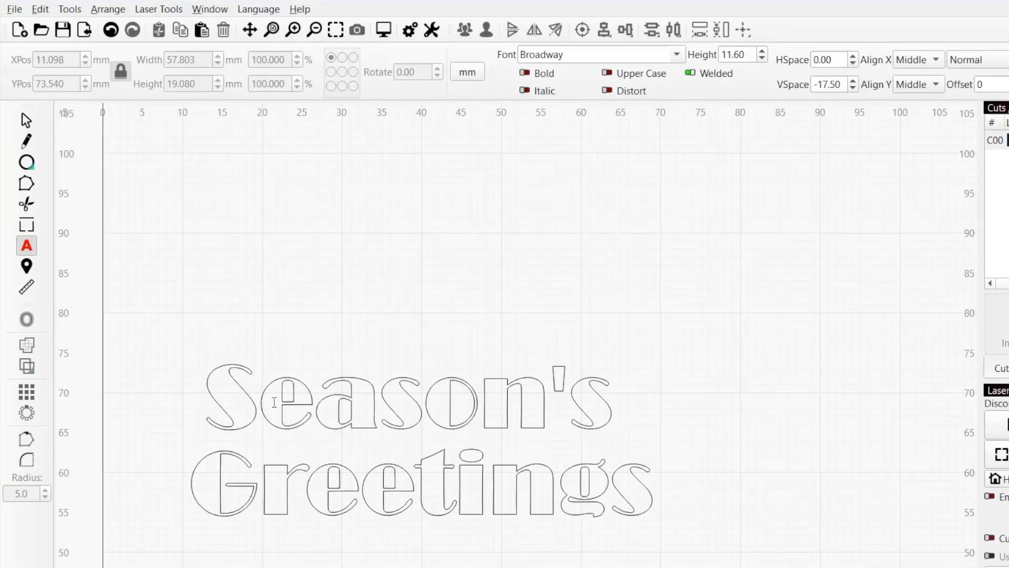
pyautogui.click(257, 396)
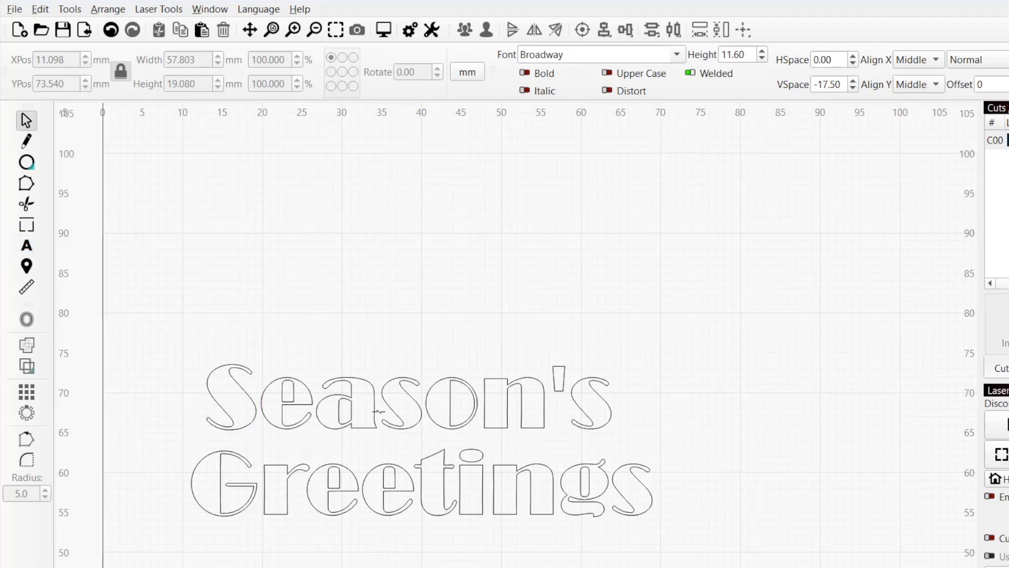
pyautogui.click(26, 245)
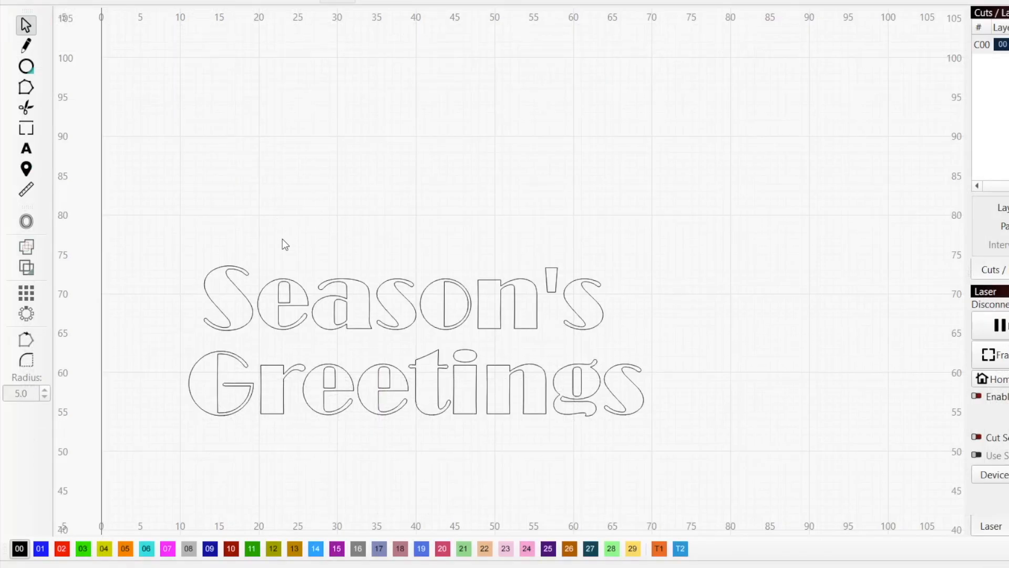
pyautogui.click(418, 303)
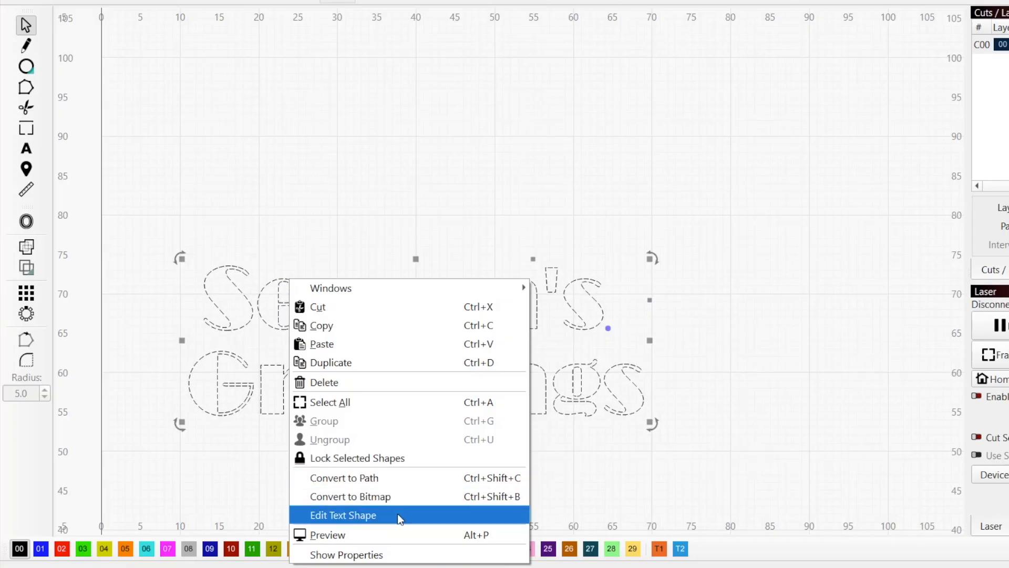
# Set Season's Greetings in Dosis at height 14.10 with VSpace -32.50 via Edit Text Shape.
pyautogui.click(342, 515)
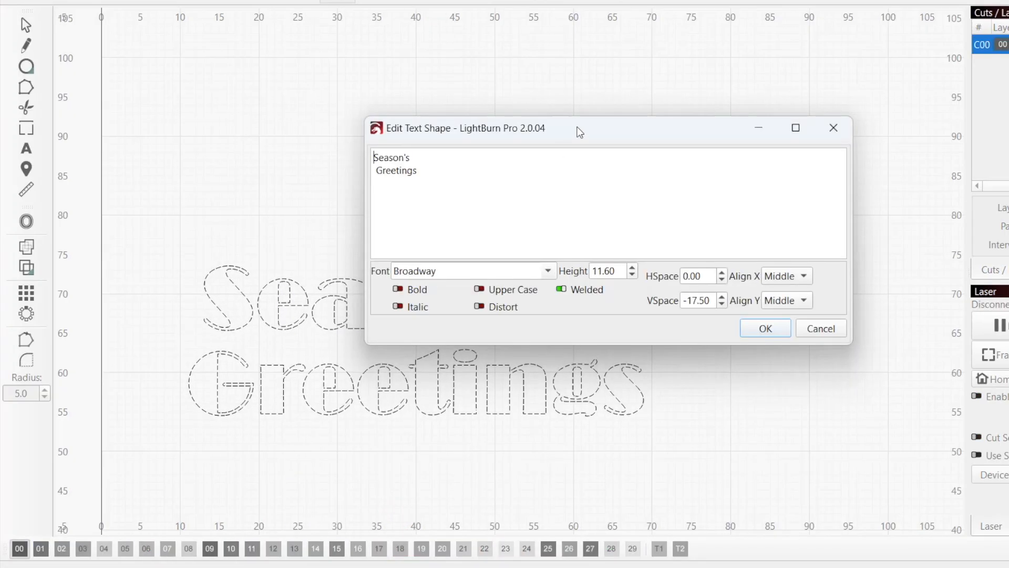
pyautogui.moveTo(579, 127); pyautogui.dragTo(411, 24)
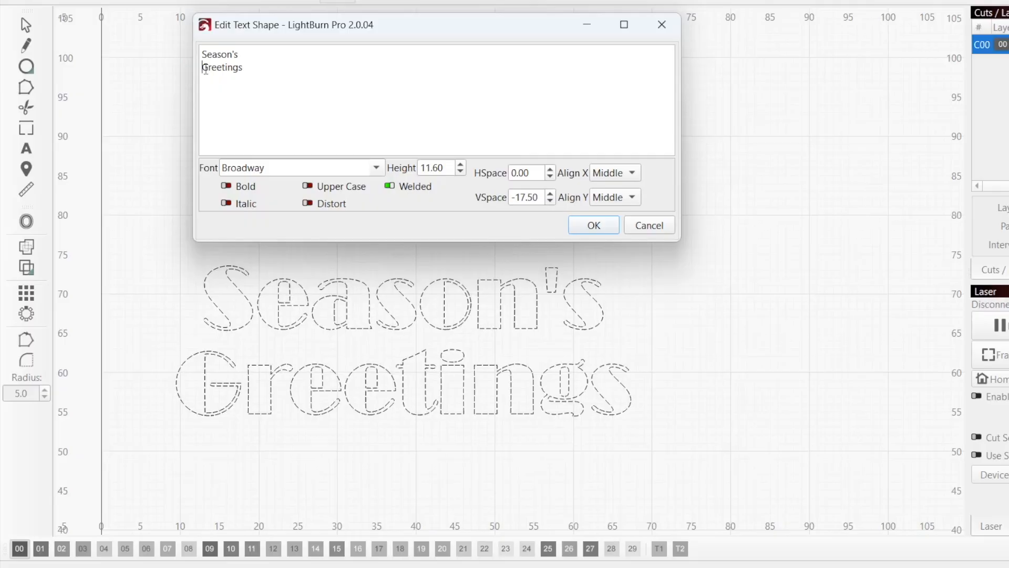
pyautogui.click(375, 167)
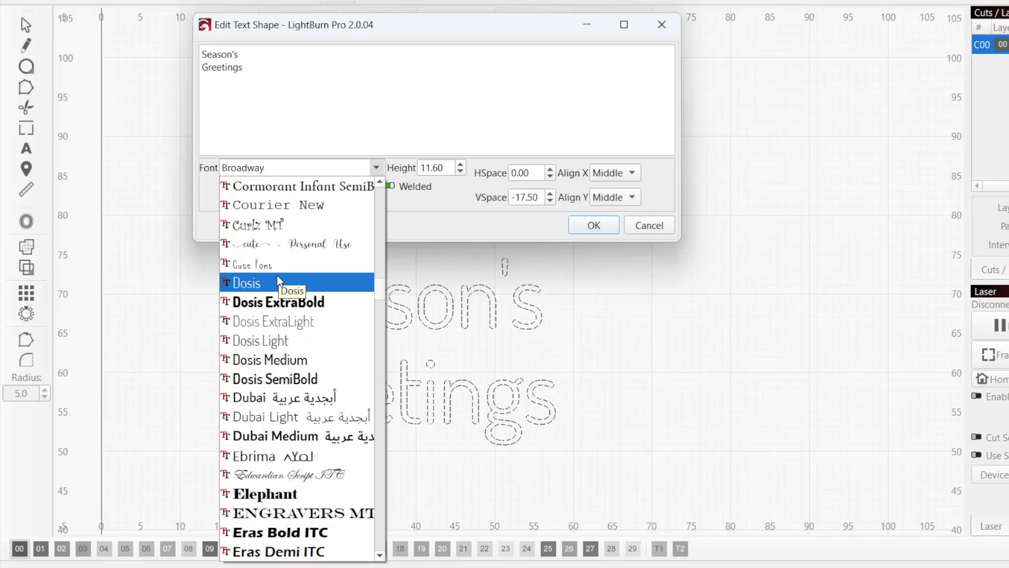
pyautogui.click(246, 282)
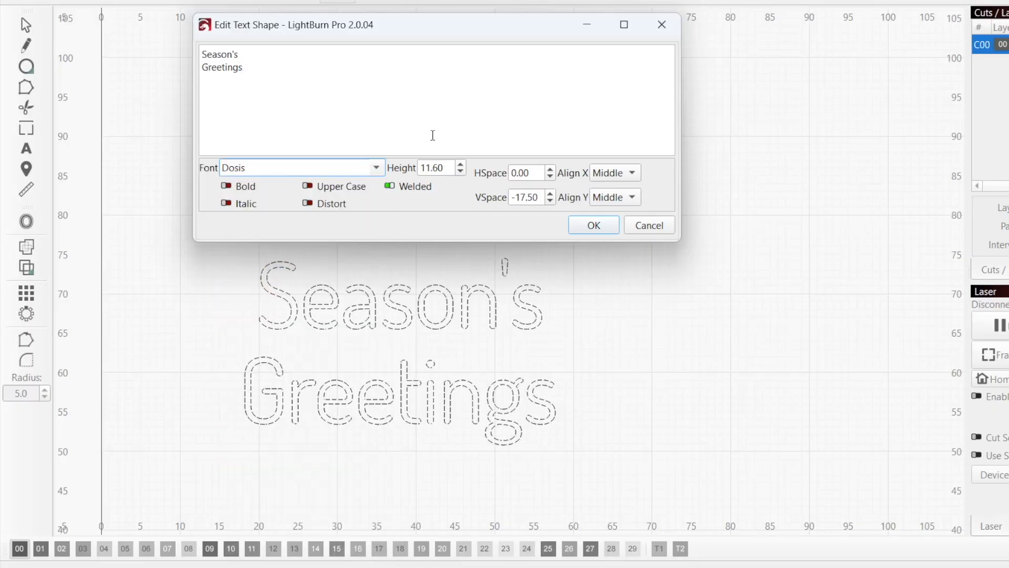
pyautogui.click(461, 168)
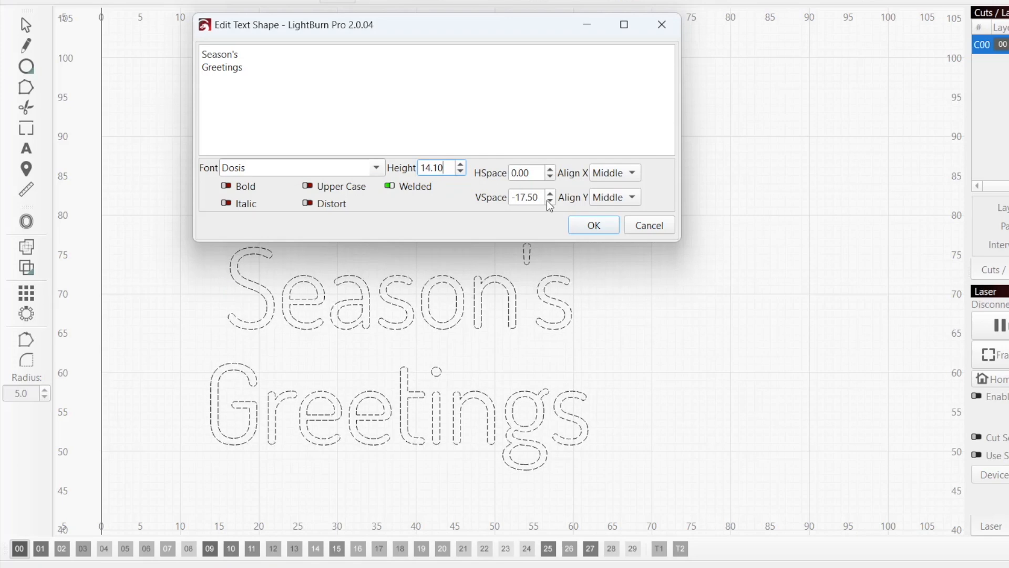
pyautogui.click(550, 201)
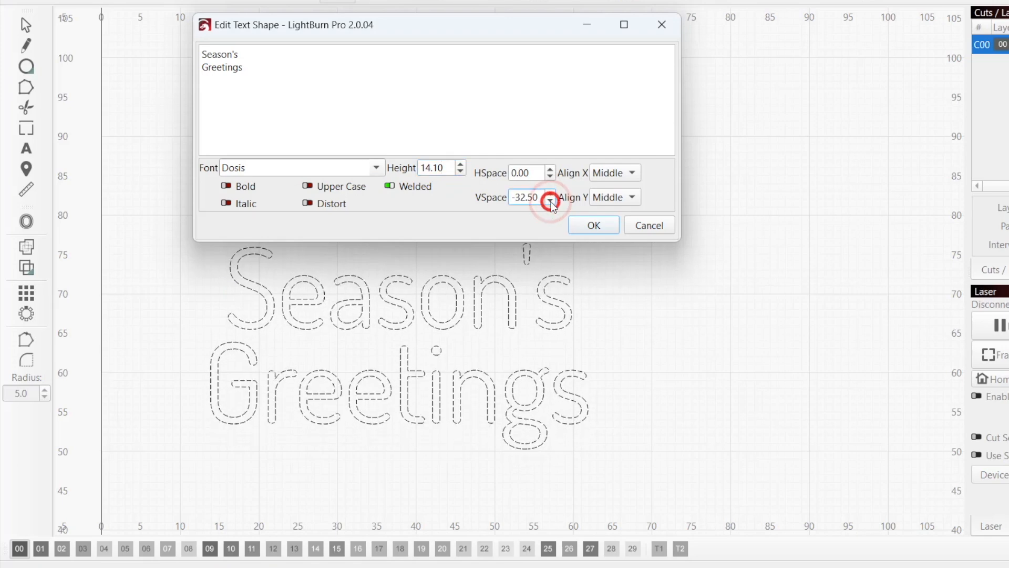
# Apply the text edits and enable 'Selection Double-Click Shows Text Edit Dialog' in Settings.
pyautogui.click(592, 225)
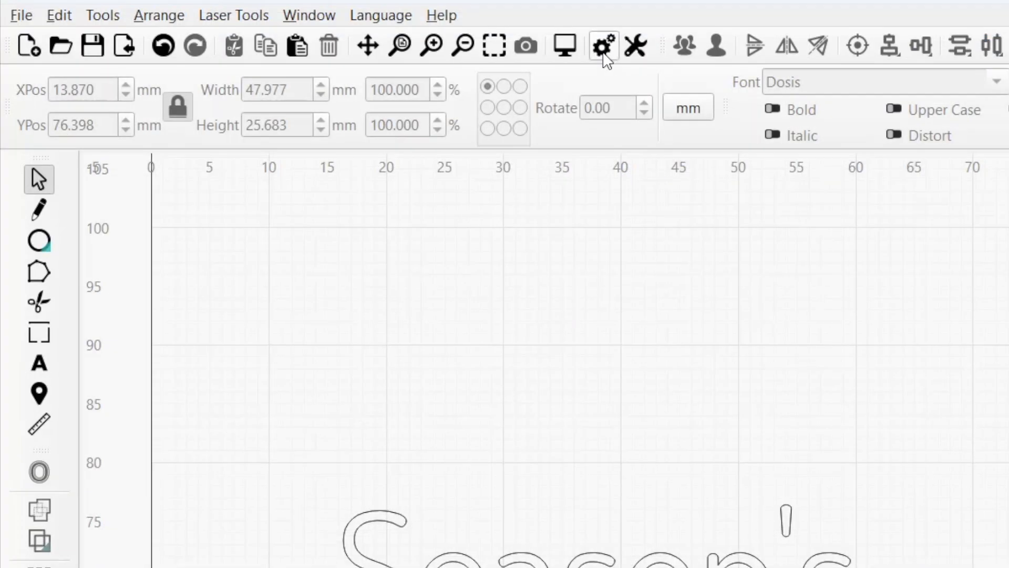
pyautogui.click(602, 45)
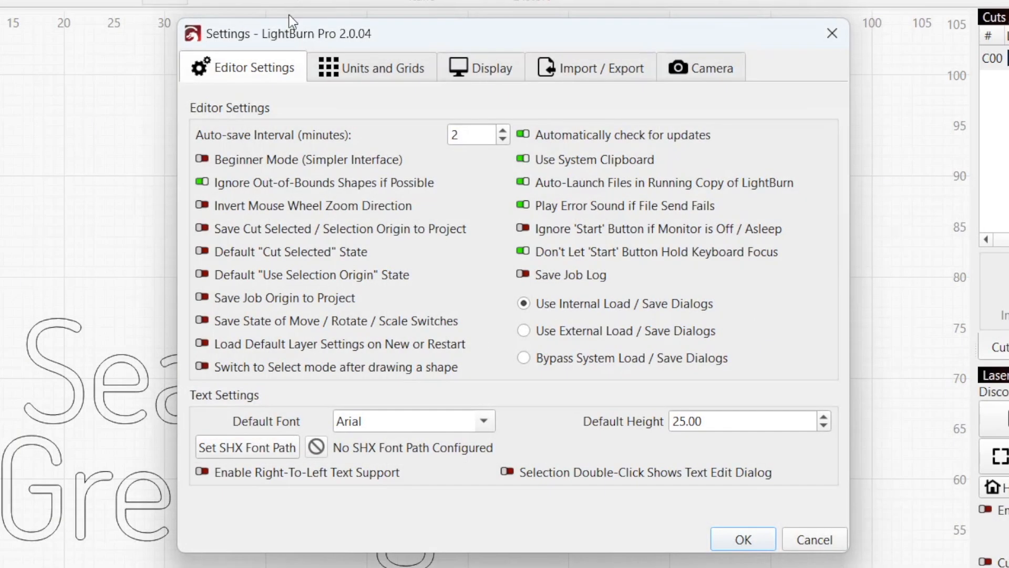
pyautogui.moveTo(504, 470)
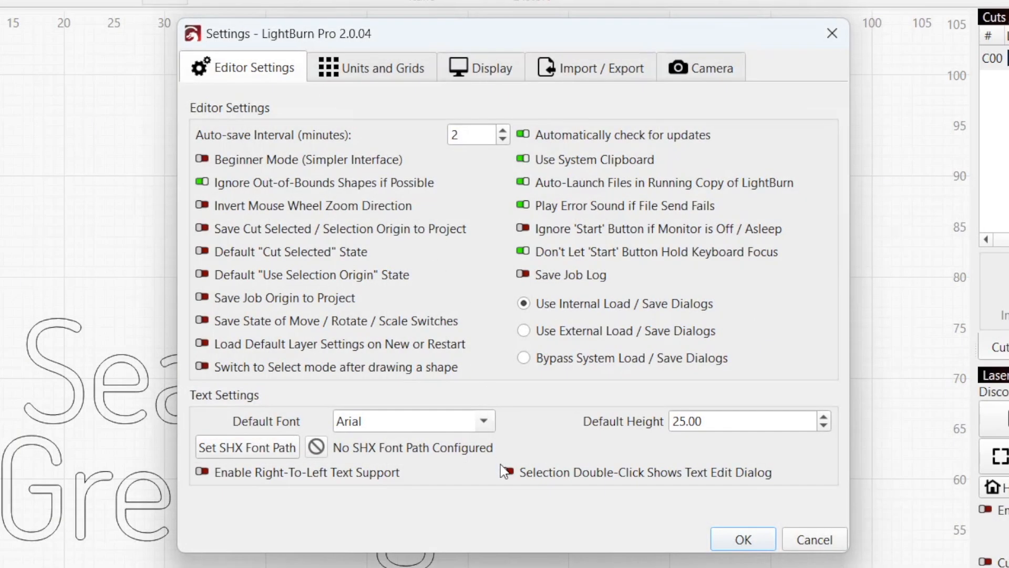
pyautogui.click(521, 472)
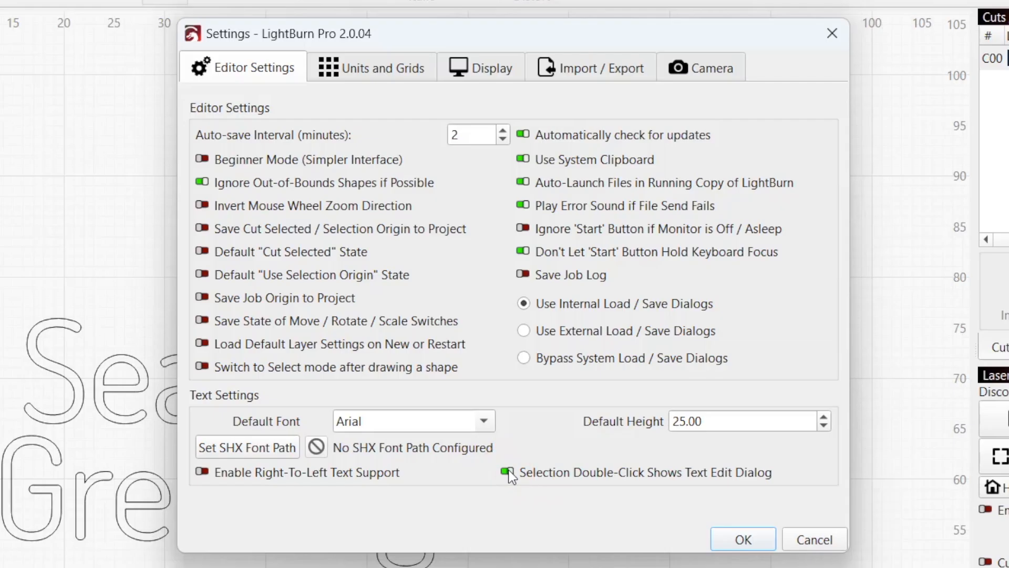
pyautogui.click(508, 471)
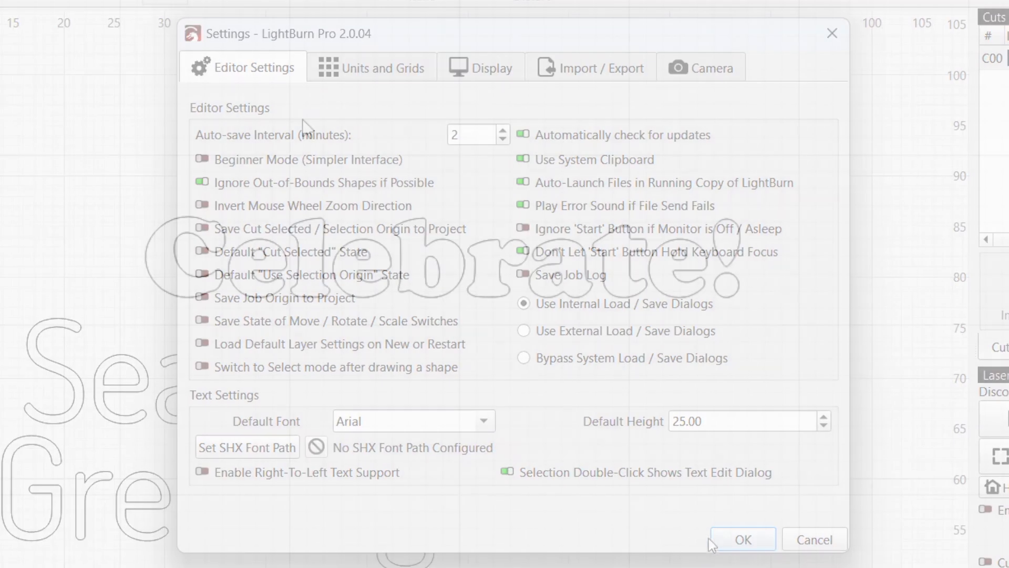
pyautogui.click(741, 539)
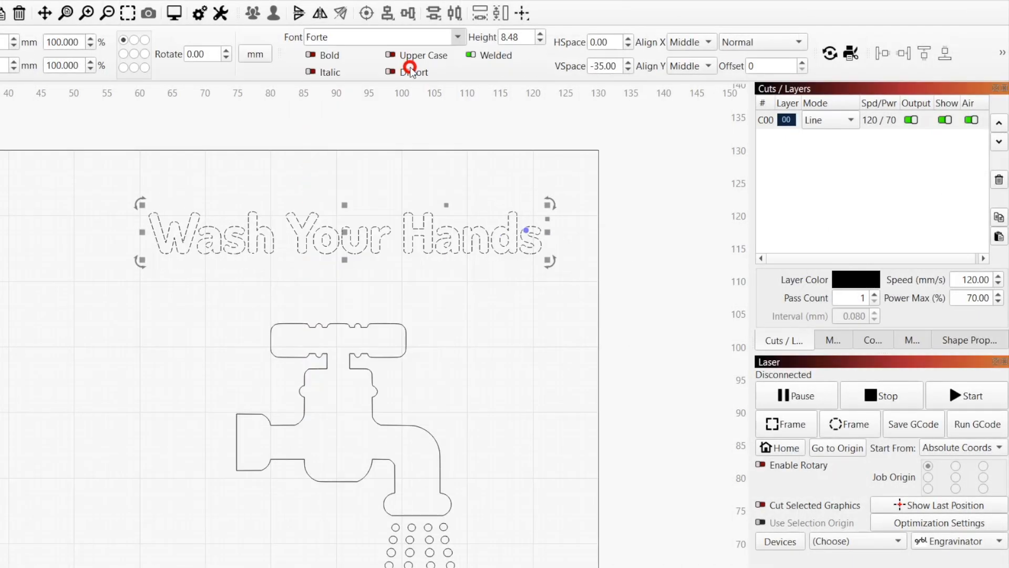
# Set Wash Your Hands in Dosis ExtraBold Upper Case, then the name text in Corbel Light.
pyautogui.click(383, 37)
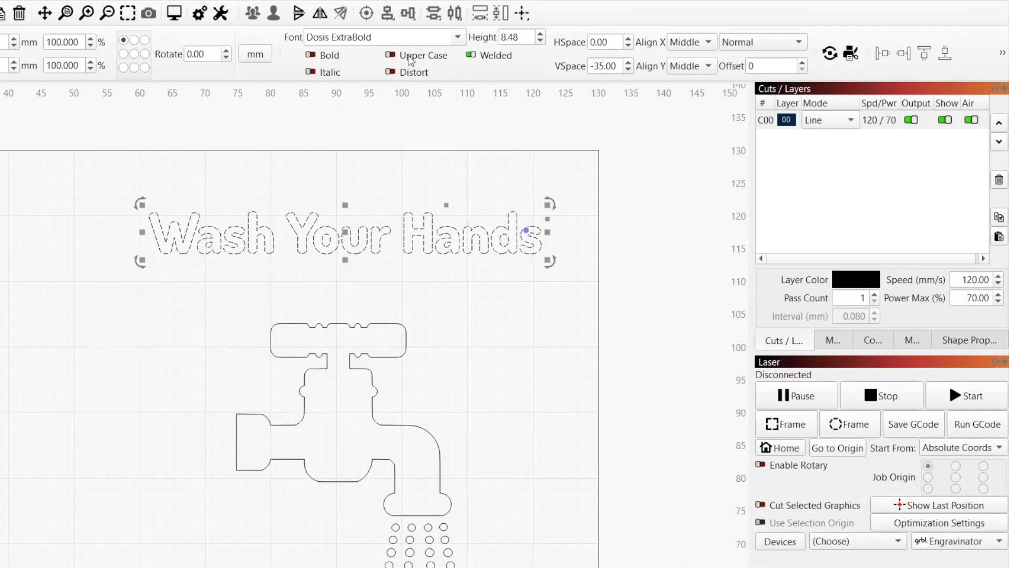
pyautogui.click(389, 54)
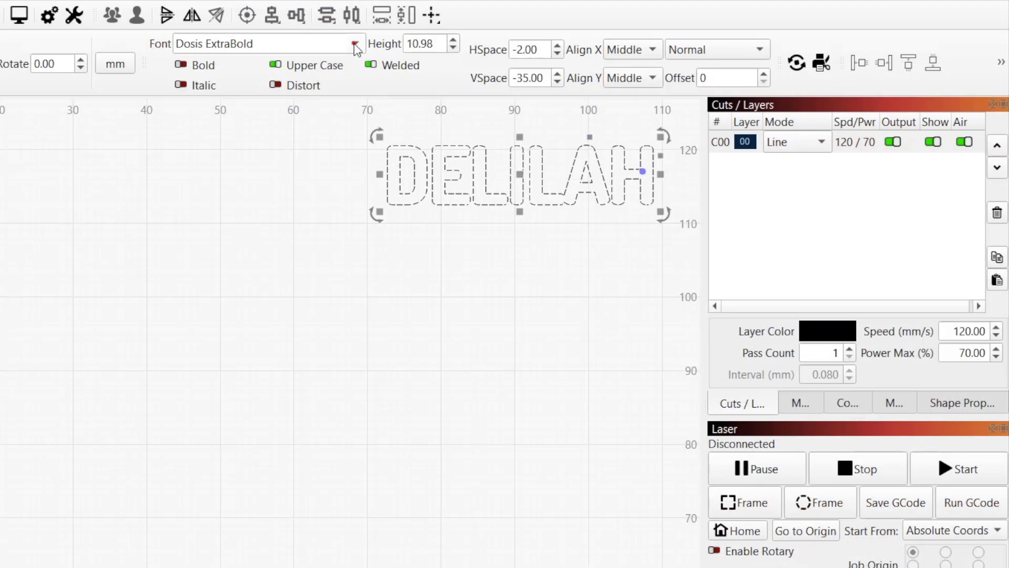
pyautogui.click(354, 44)
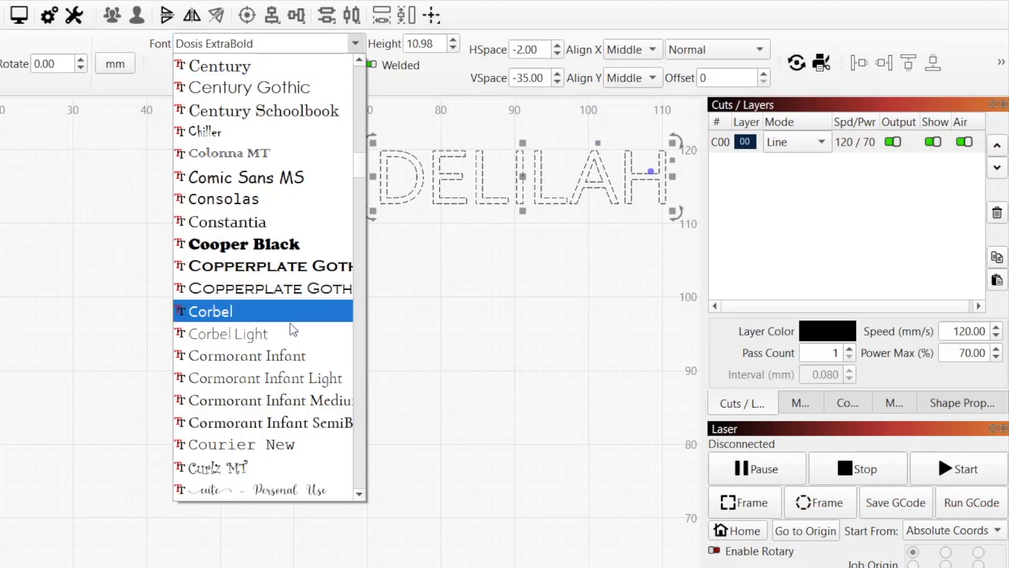
pyautogui.click(229, 333)
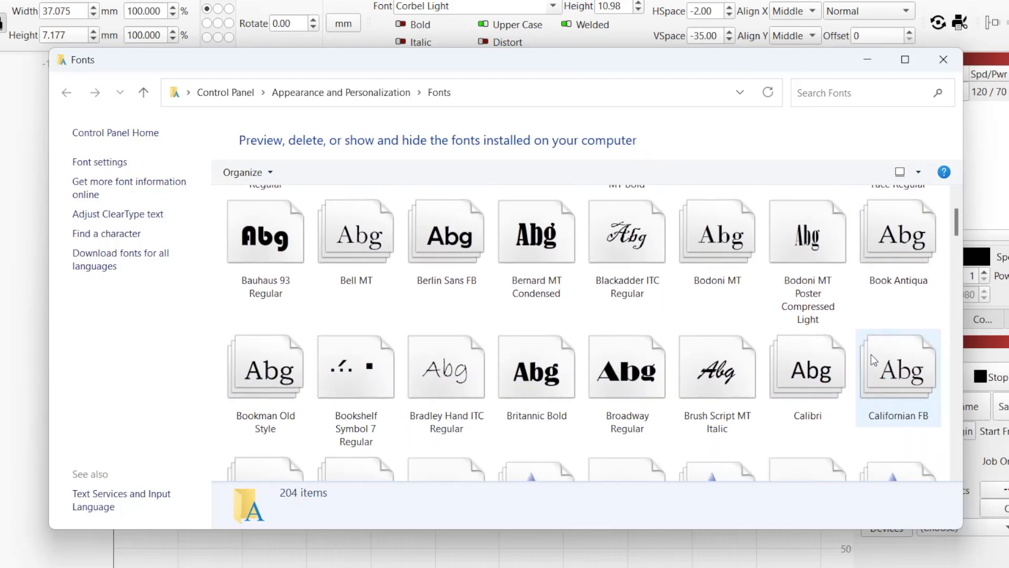
# Install the Cruft TrueType font from the Windows Fonts folder preview.
pyautogui.scroll(-3)
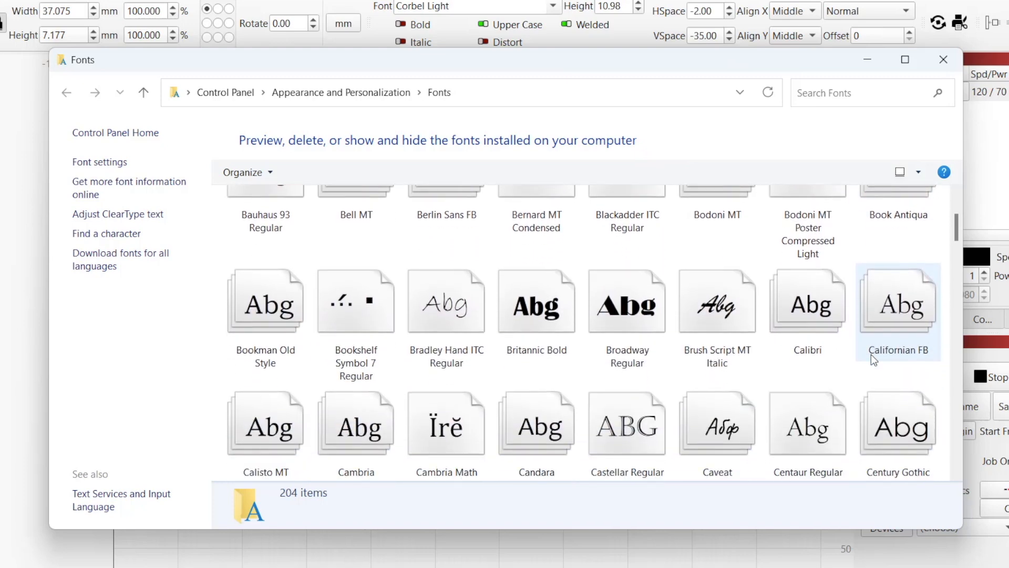
pyautogui.doubleClick(898, 300)
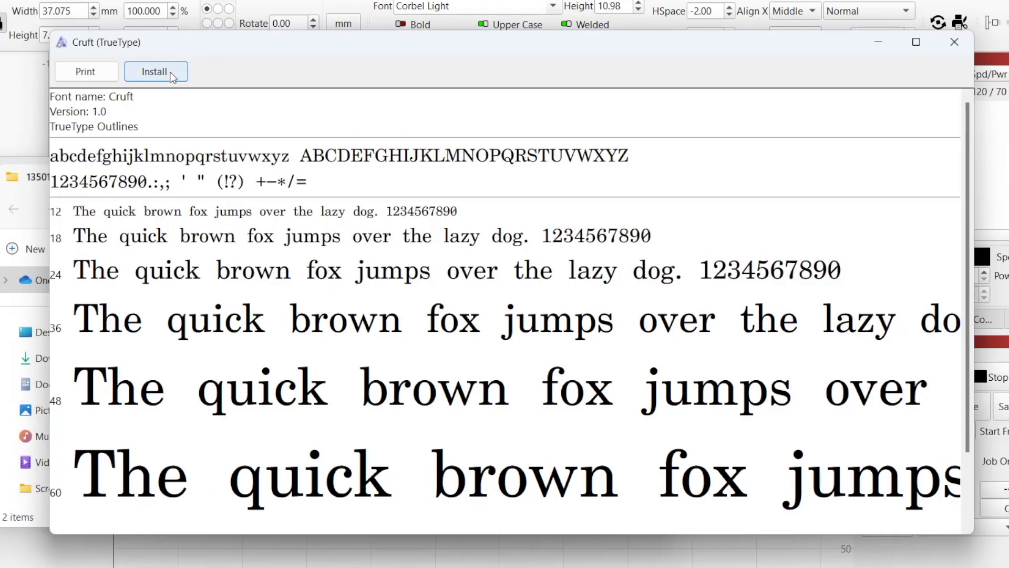
pyautogui.click(156, 71)
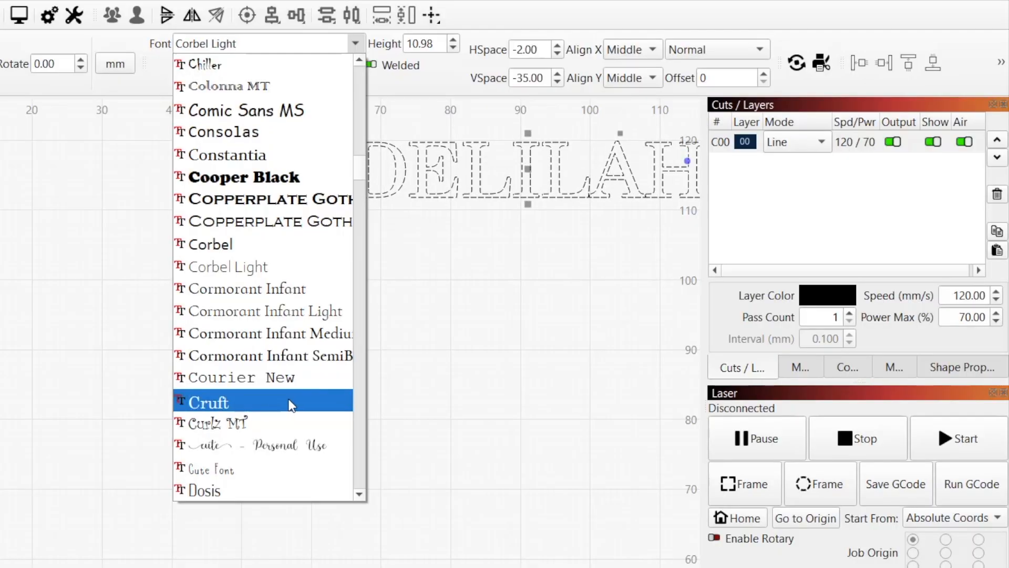
# Try Cruft and Dosis ExtraBold, then set the name text to Century Gothic without Upper Case.
pyautogui.click(214, 402)
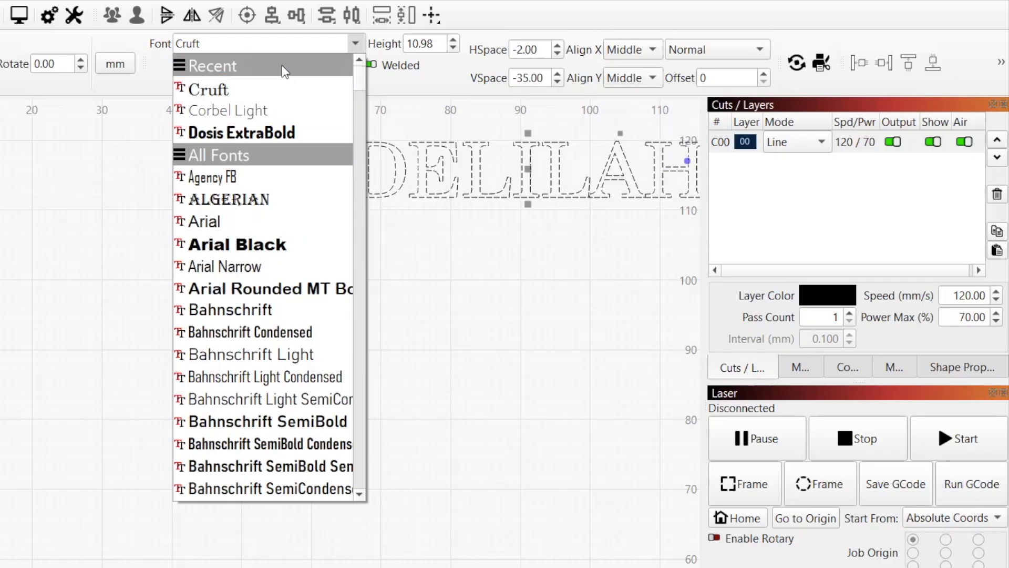
pyautogui.click(244, 132)
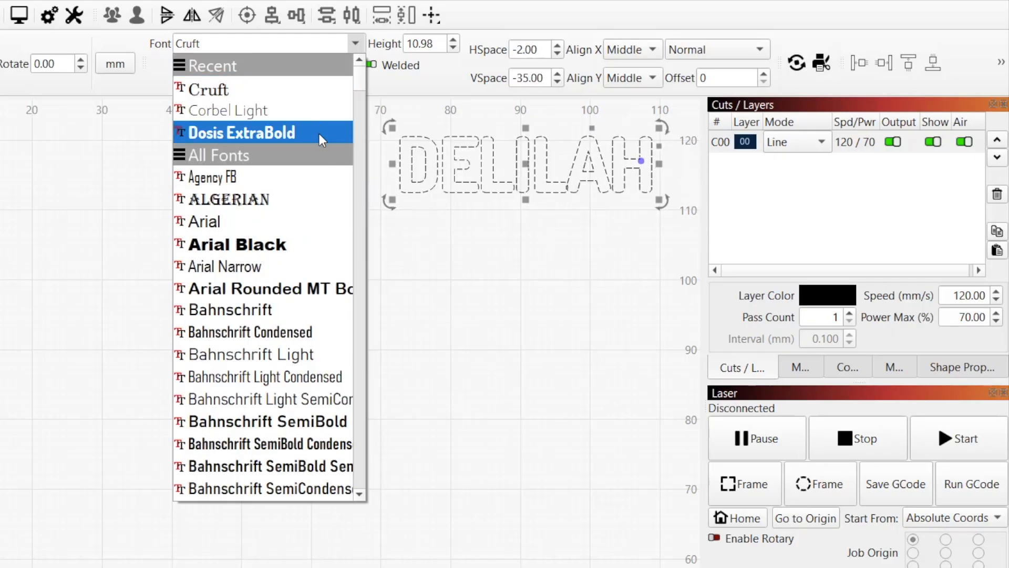
pyautogui.click(209, 88)
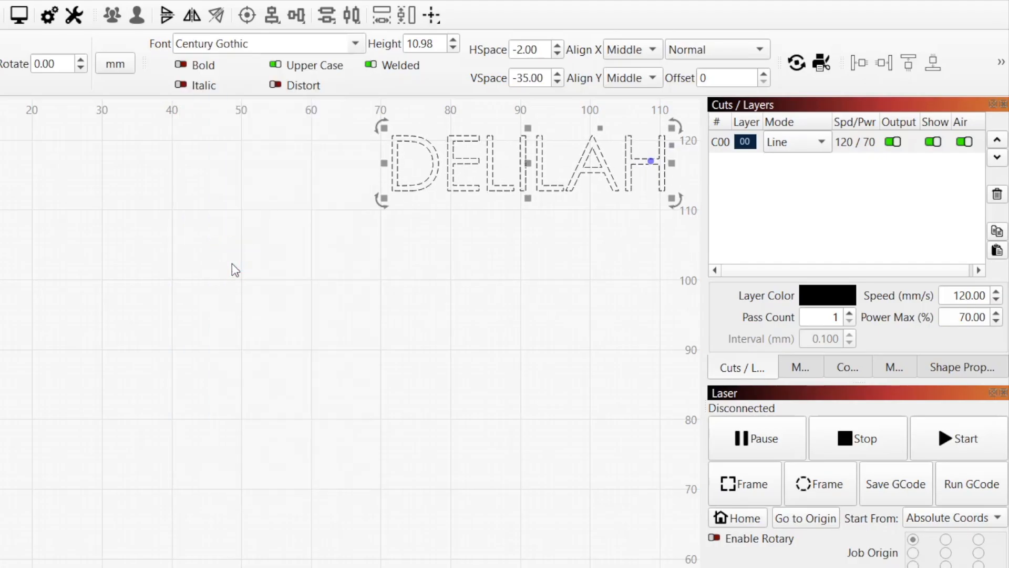
pyautogui.click(258, 43)
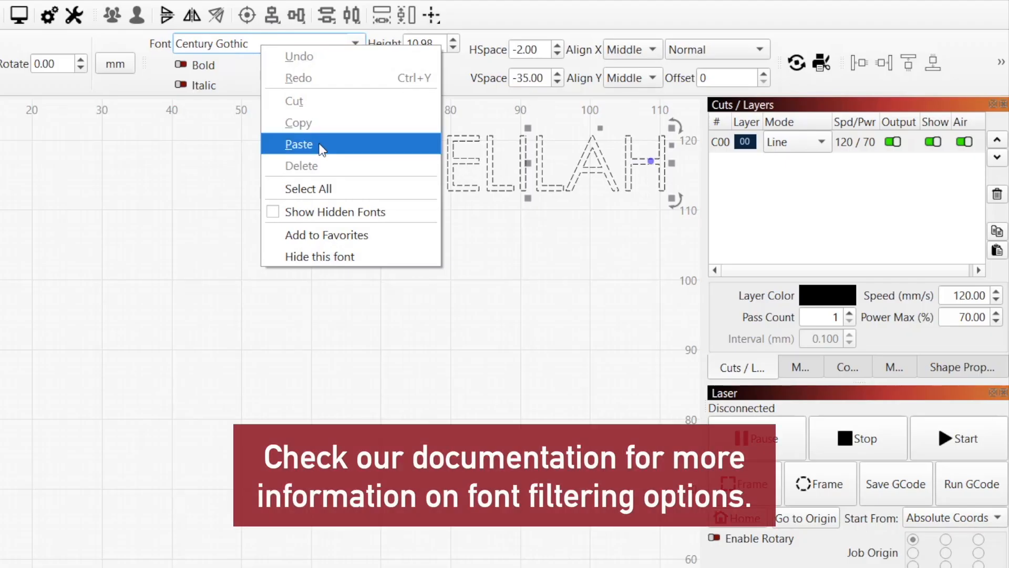
pyautogui.moveTo(386, 241)
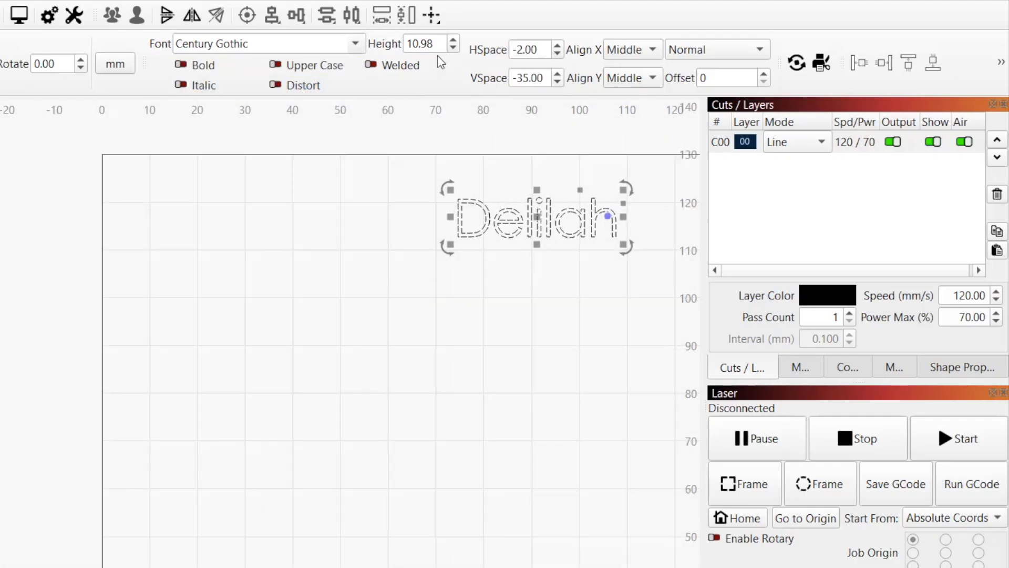
# Enlarge the Delilah text to 18.48 mm tall with the Height spinner.
pyautogui.click(453, 39)
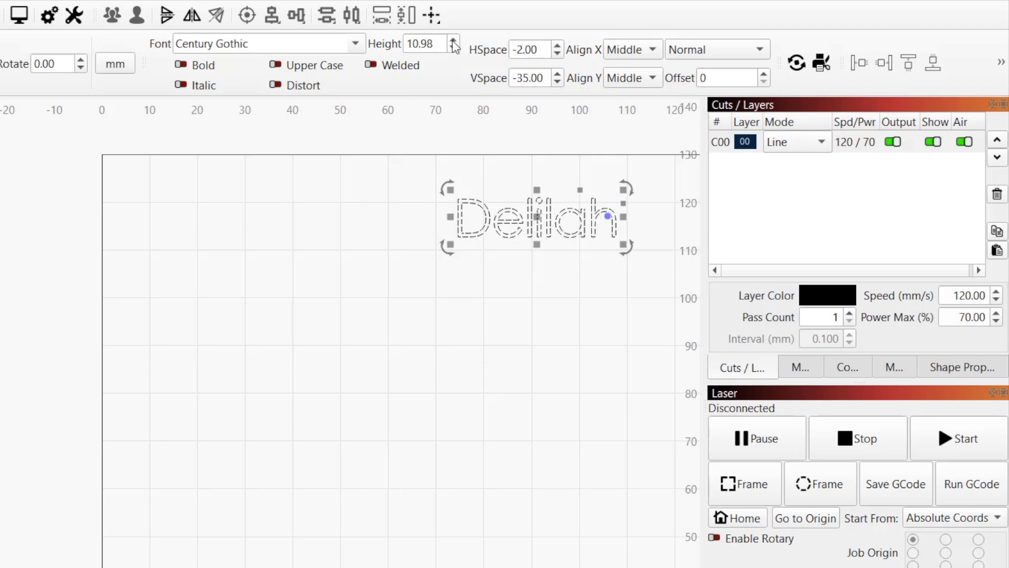
pyautogui.click(454, 39)
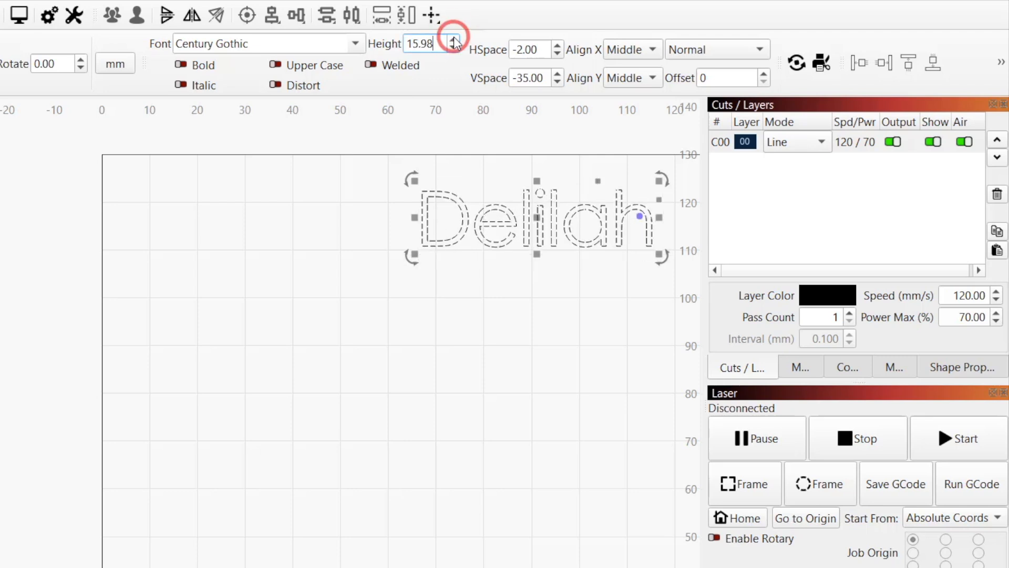
pyautogui.click(454, 39)
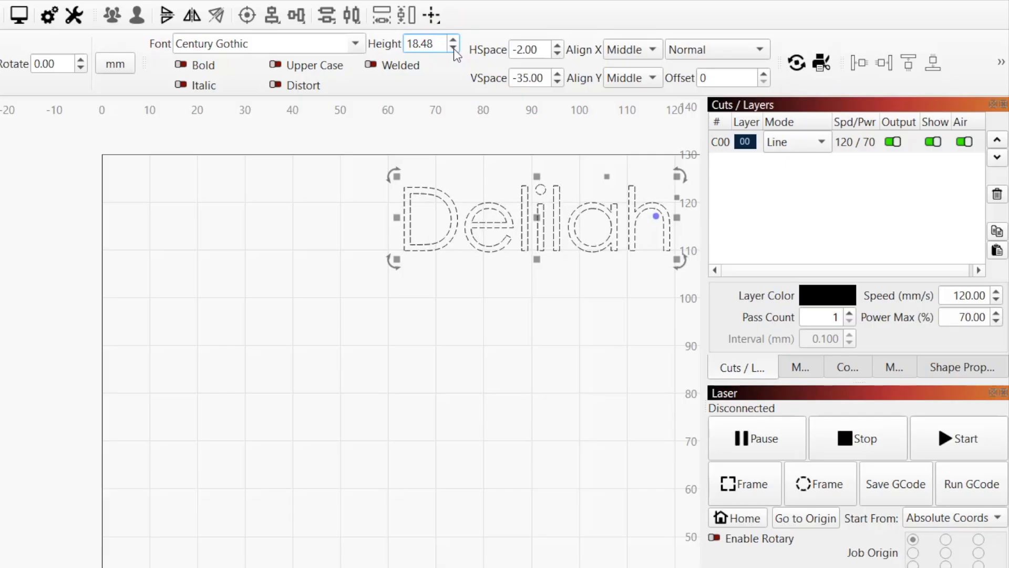
pyautogui.click(453, 47)
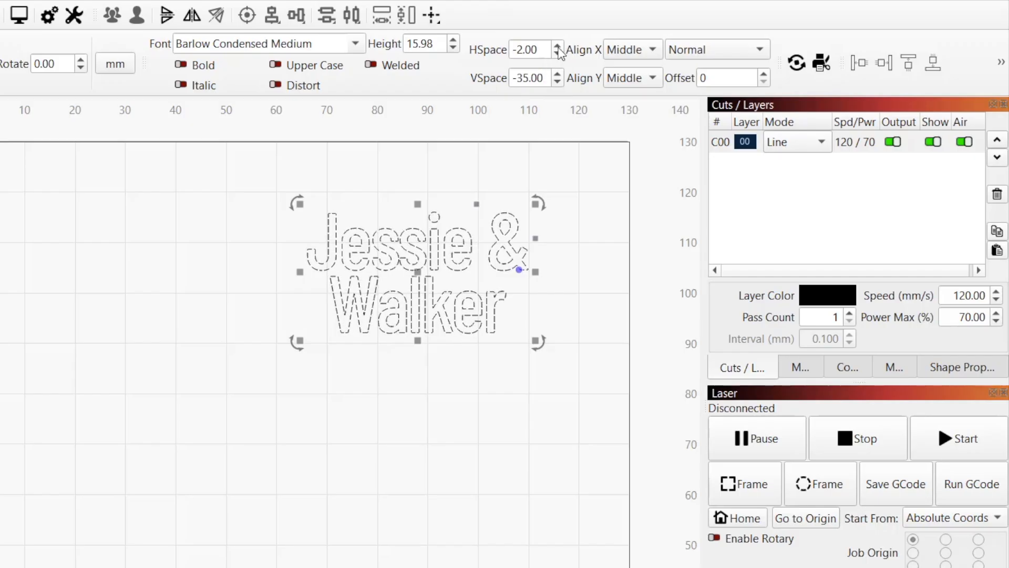
# Widen the Jessie & Walker letter spacing, settling HSpace at 5.00.
pyautogui.click(557, 45)
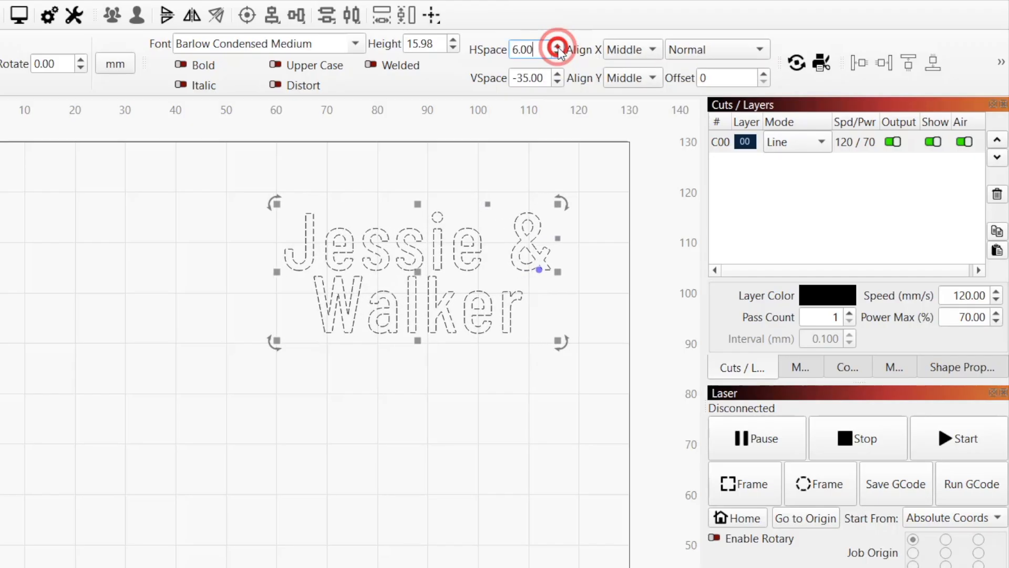
pyautogui.click(556, 45)
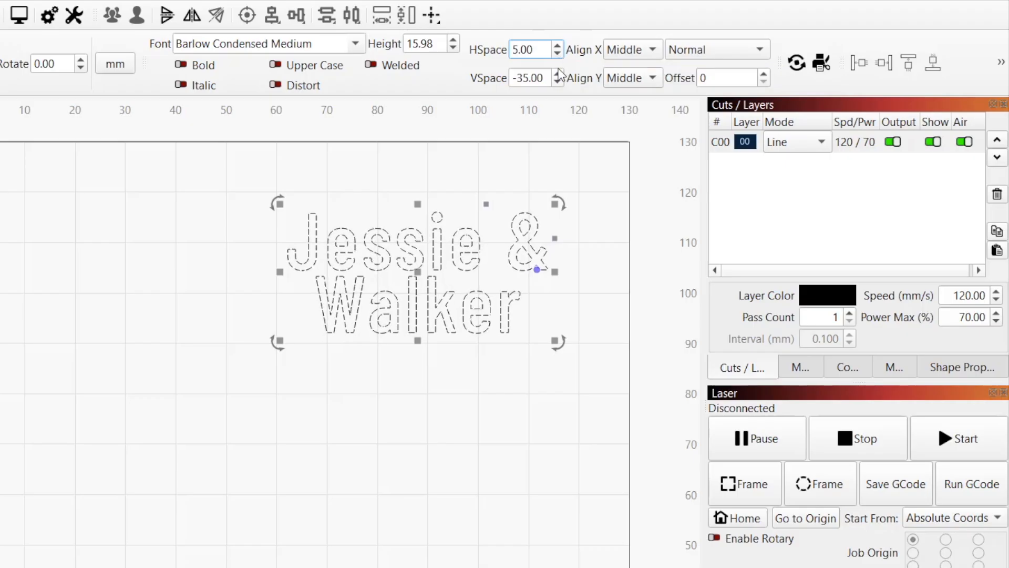
pyautogui.click(557, 74)
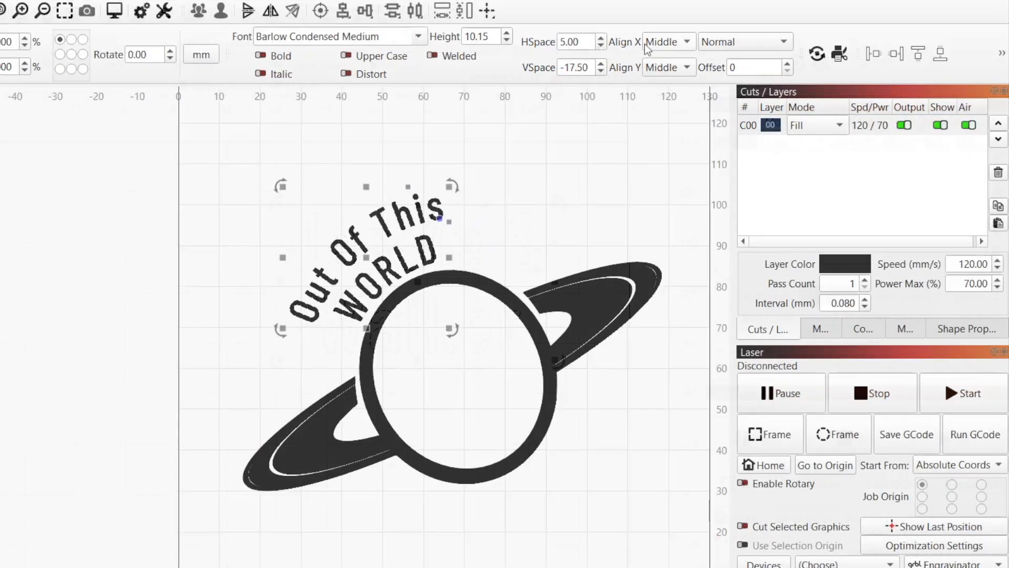
# Tighten Out Of This WORLD to HSpace 3.00 and VSpace -22.50.
pyautogui.click(600, 45)
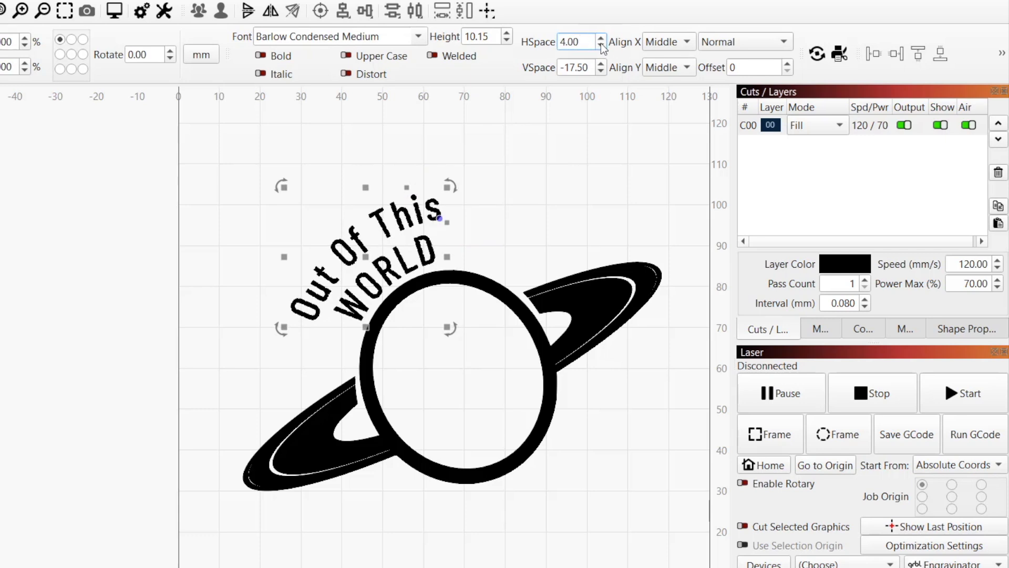
pyautogui.click(600, 46)
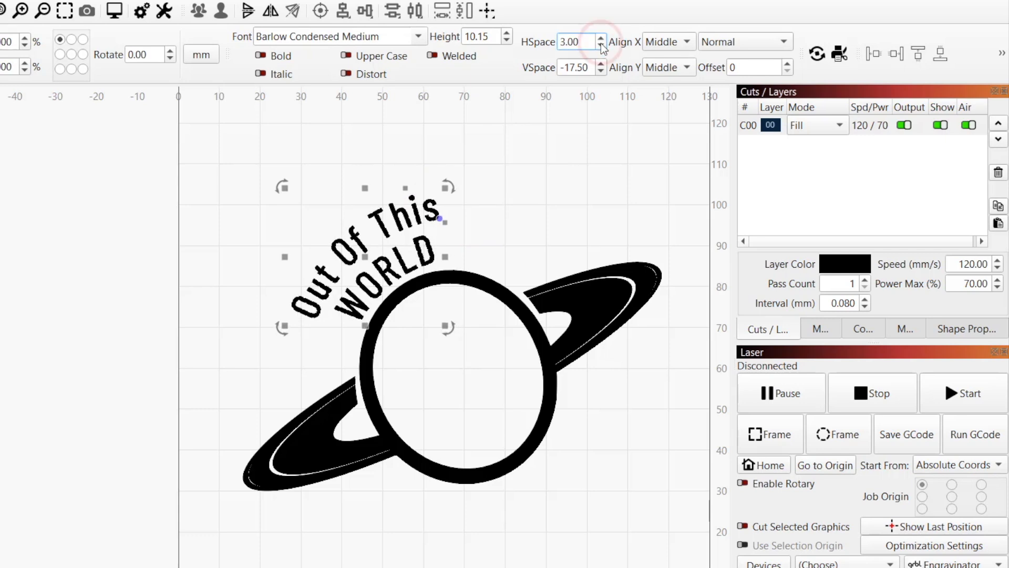
pyautogui.click(601, 71)
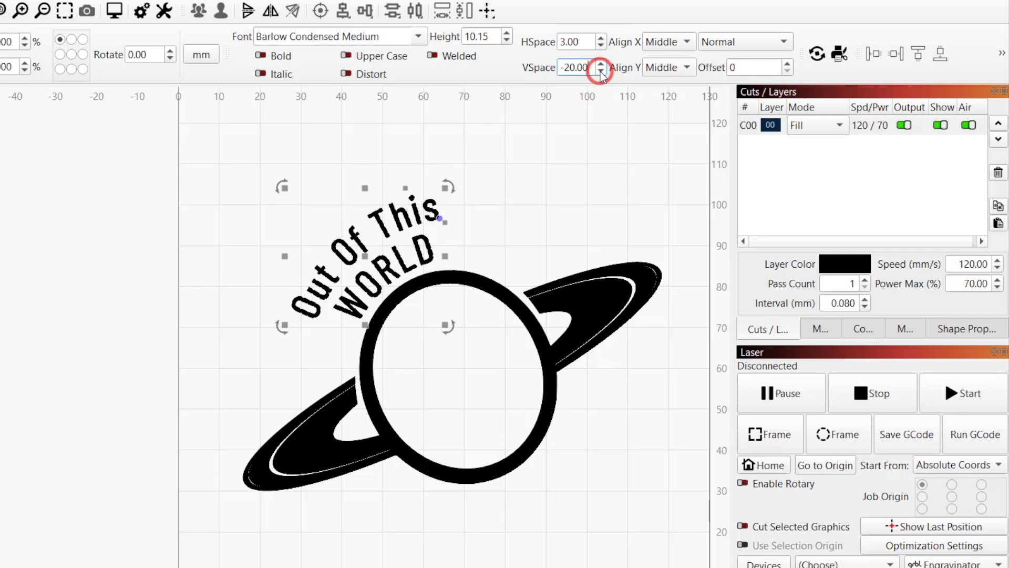
pyautogui.click(600, 71)
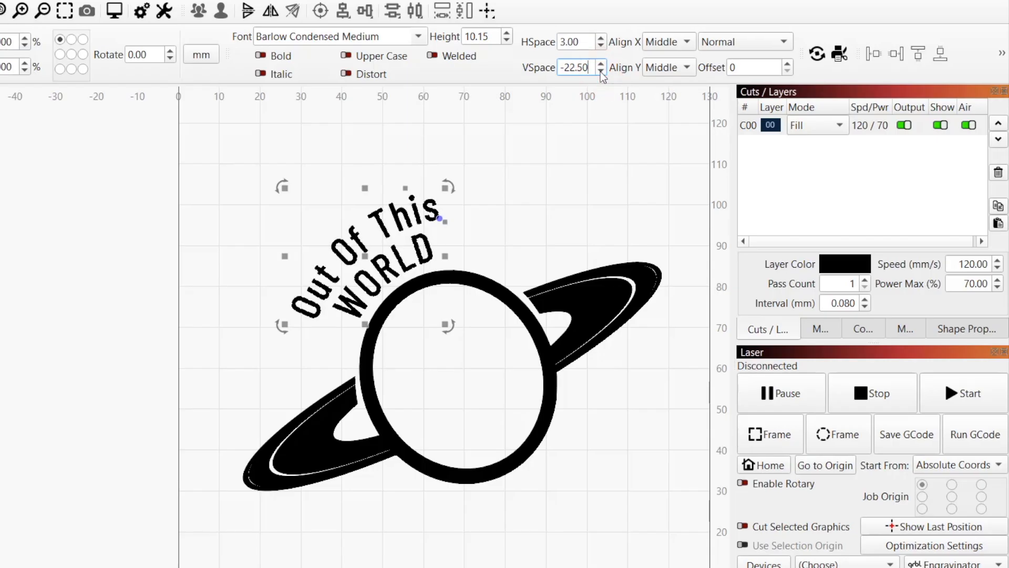
pyautogui.click(600, 71)
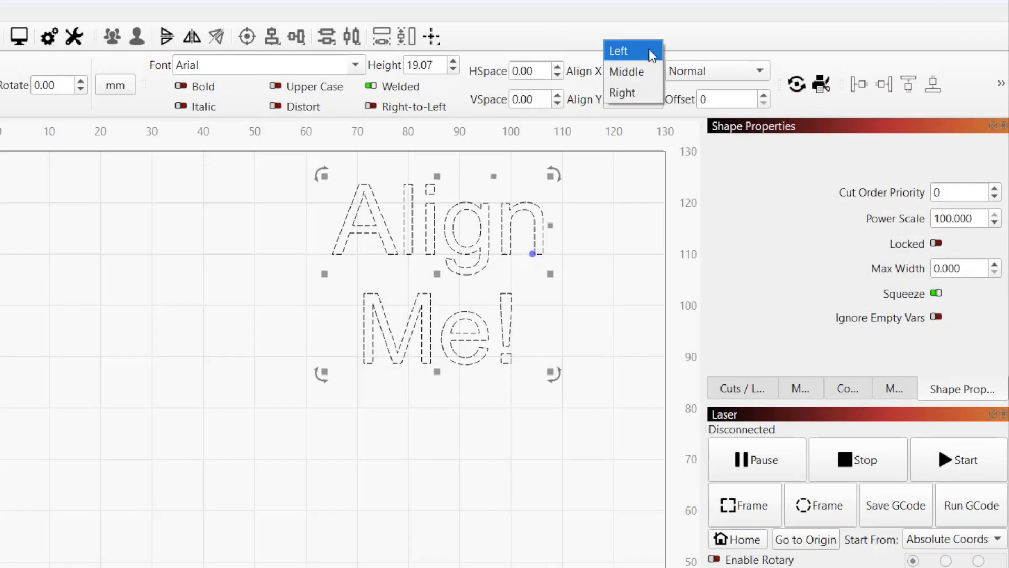
# Set the Align text to Align X Right and Align Y Middle.
pyautogui.click(624, 72)
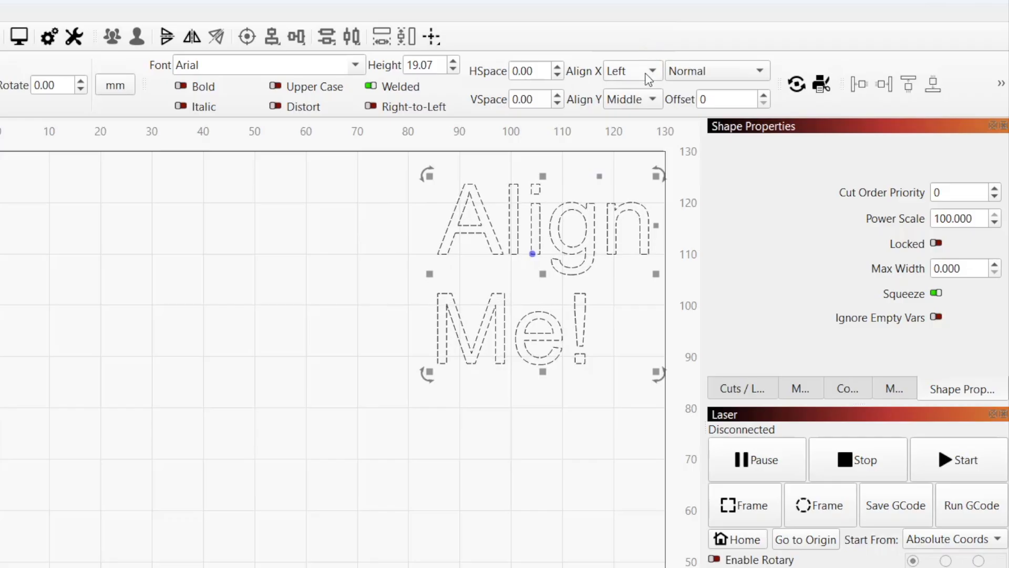
pyautogui.click(632, 71)
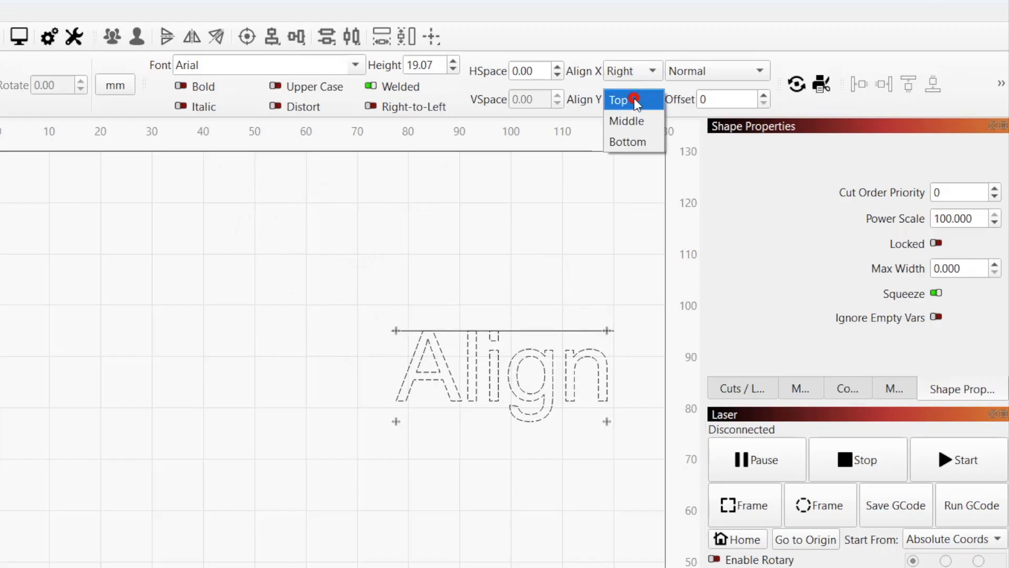
pyautogui.click(627, 120)
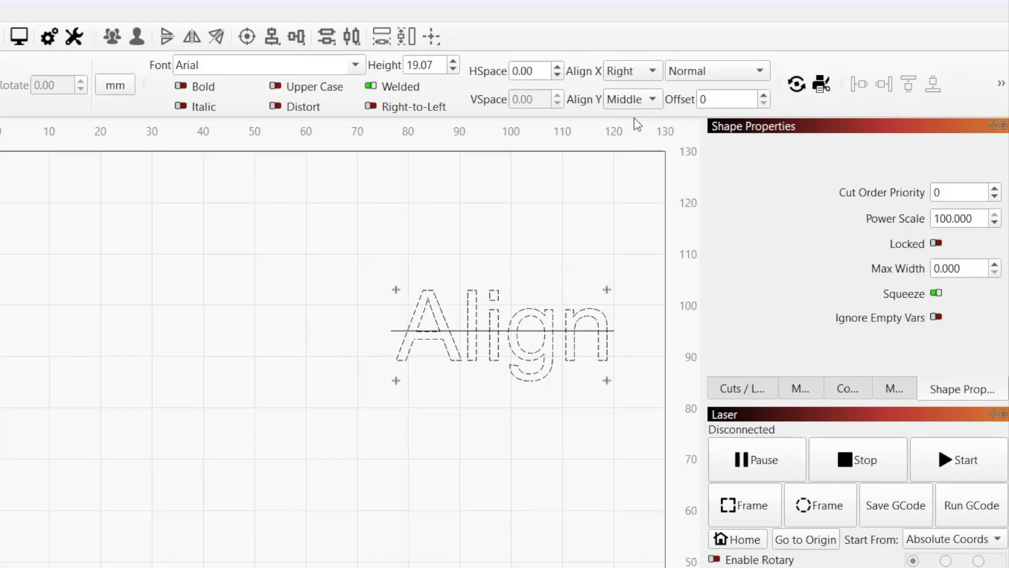
pyautogui.click(632, 99)
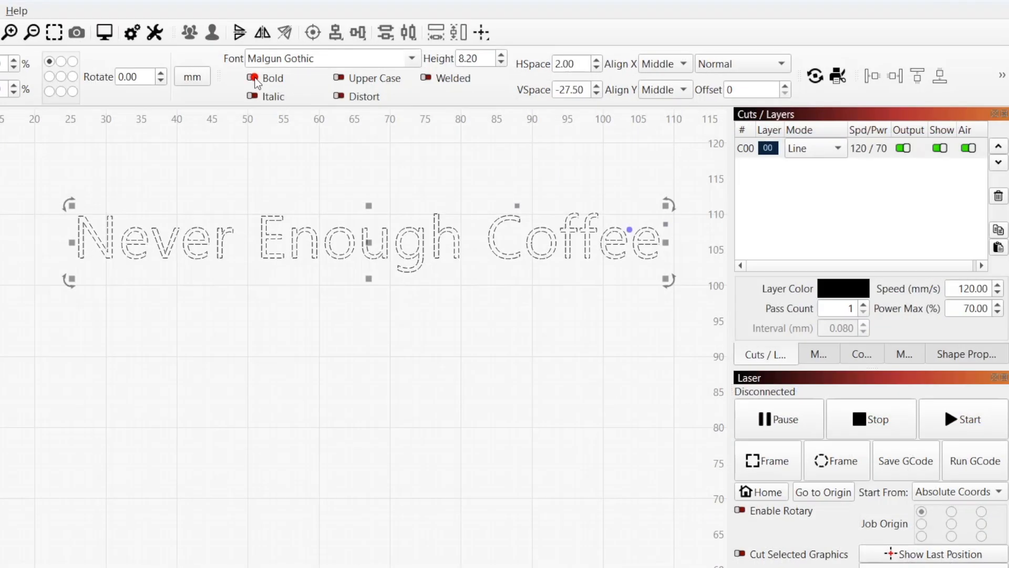
# Make the Never Enough Coffee text bold and italic, then force it to upper case.
pyautogui.click(252, 78)
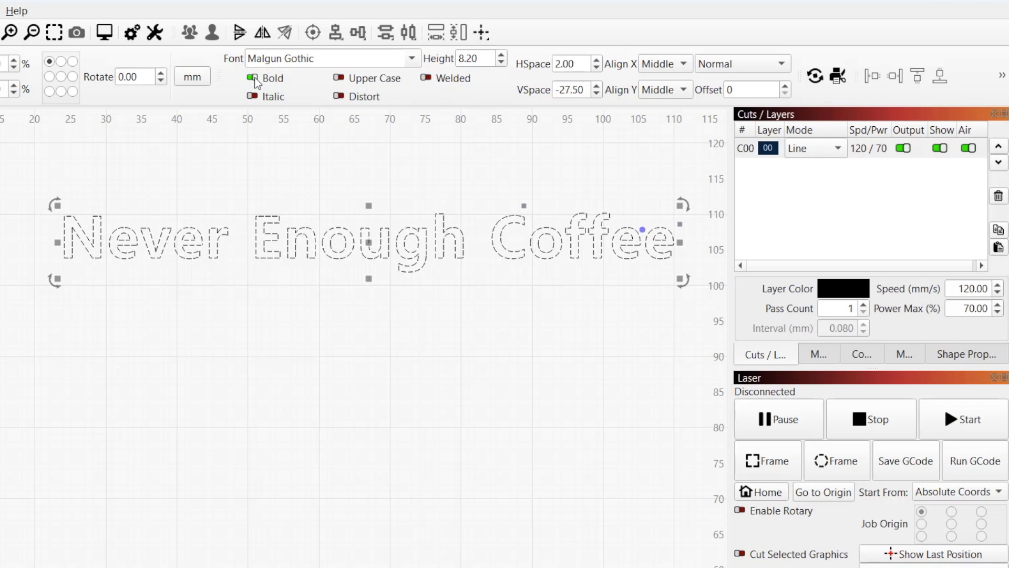
pyautogui.click(252, 78)
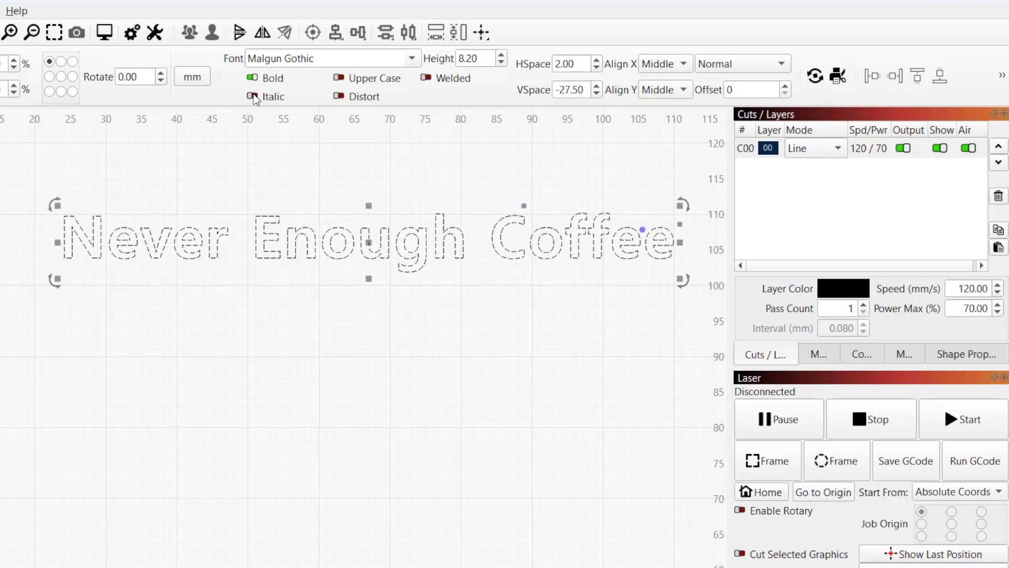
pyautogui.click(252, 96)
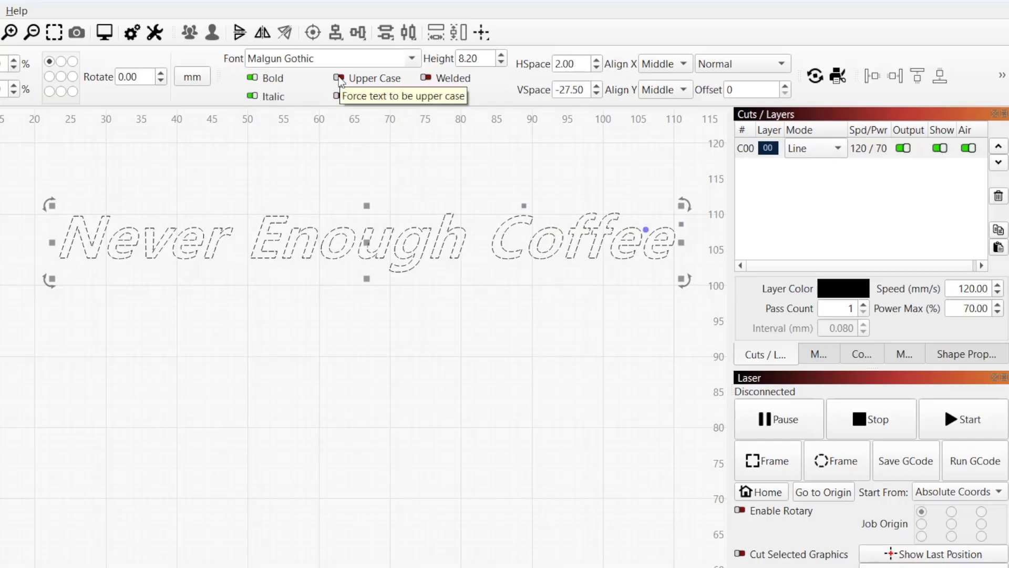
pyautogui.click(336, 78)
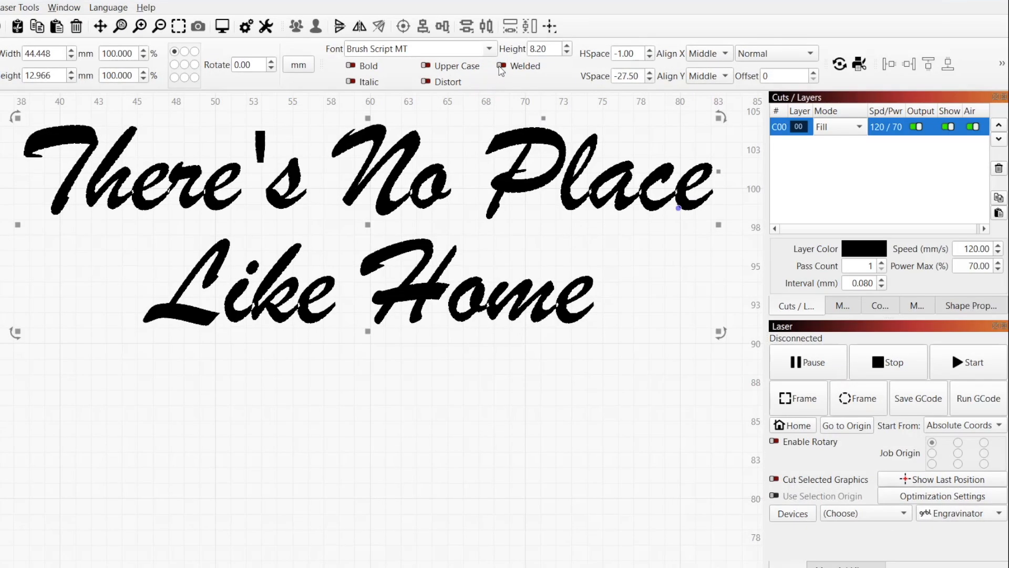
pyautogui.moveTo(502, 65)
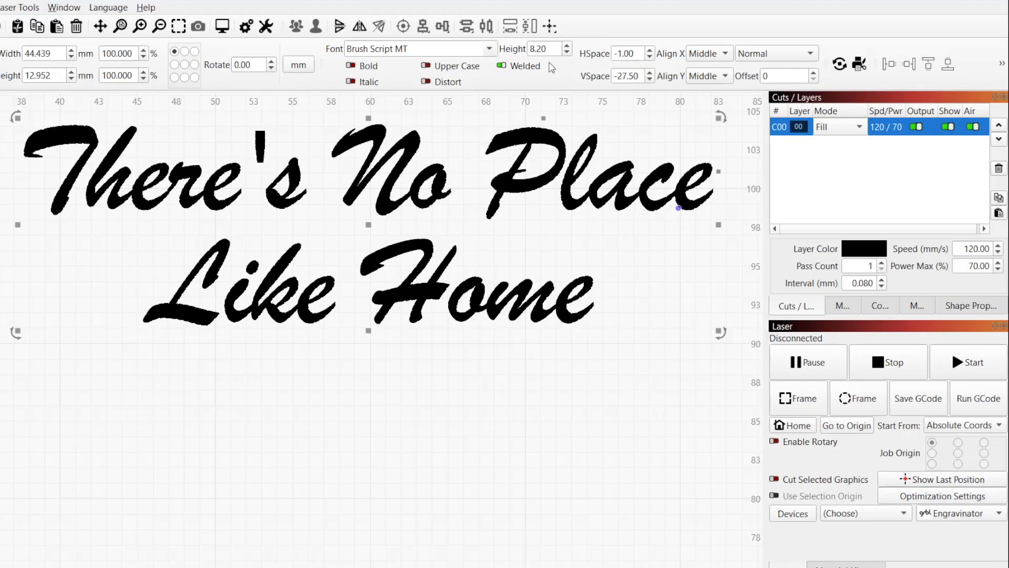
# Lower VSpace to about -50 so the two script lines overlap, then enable Welded.
pyautogui.click(651, 80)
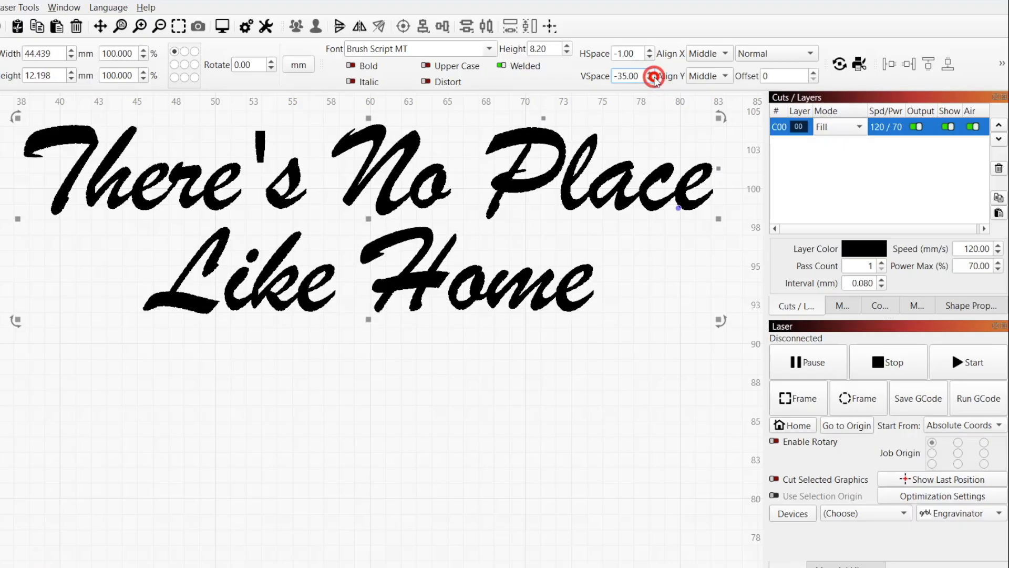
pyautogui.click(654, 80)
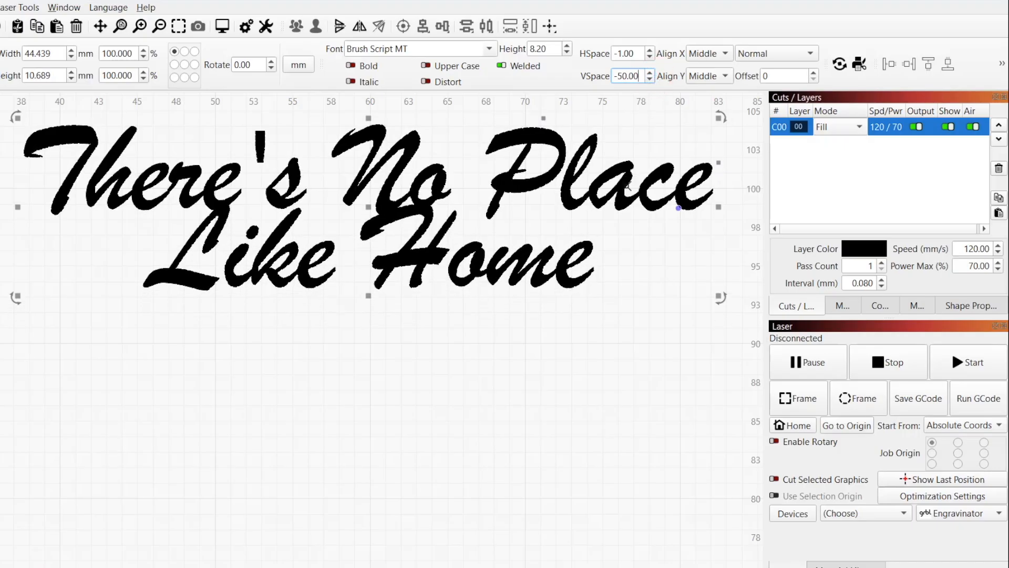
pyautogui.click(501, 67)
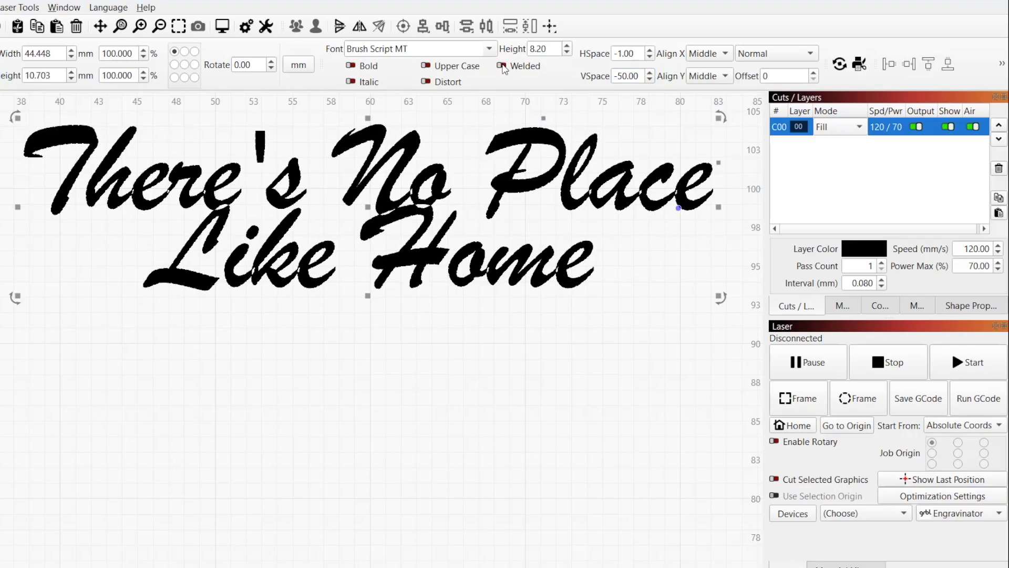
pyautogui.click(503, 66)
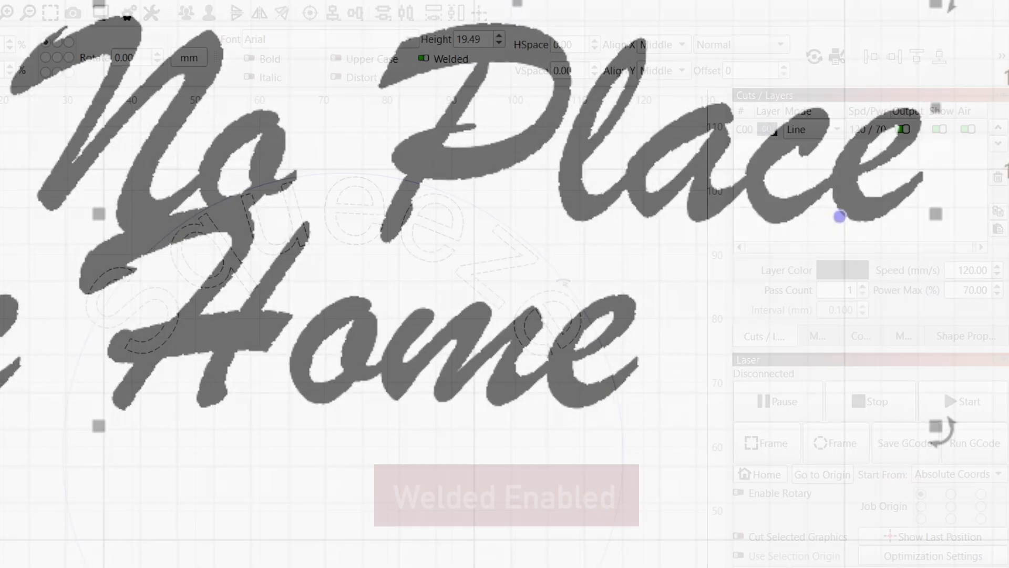
# Select the text-on-path Squeeze and enable Distort so its letters bend to the arc.
pyautogui.click(423, 59)
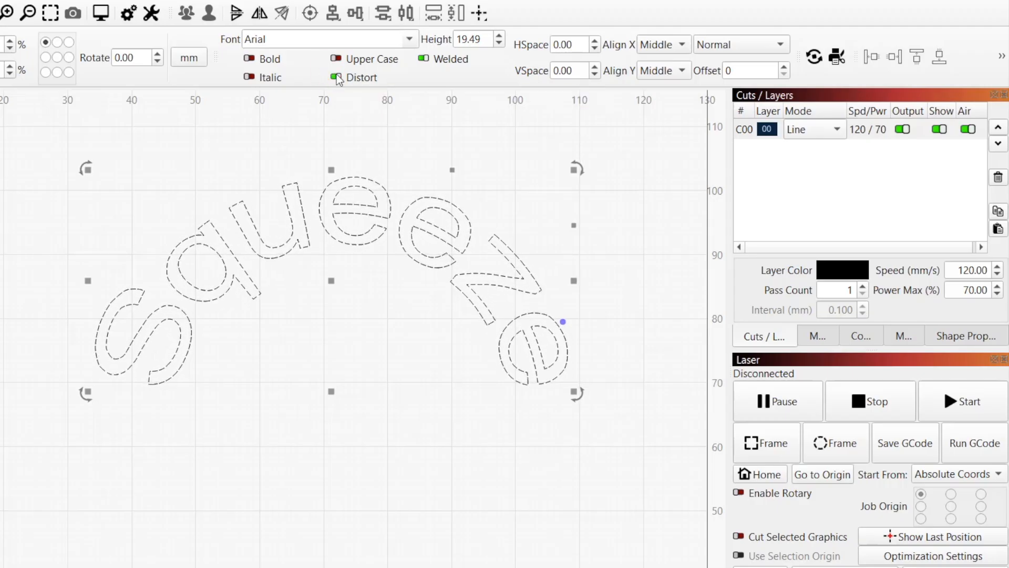
pyautogui.click(339, 77)
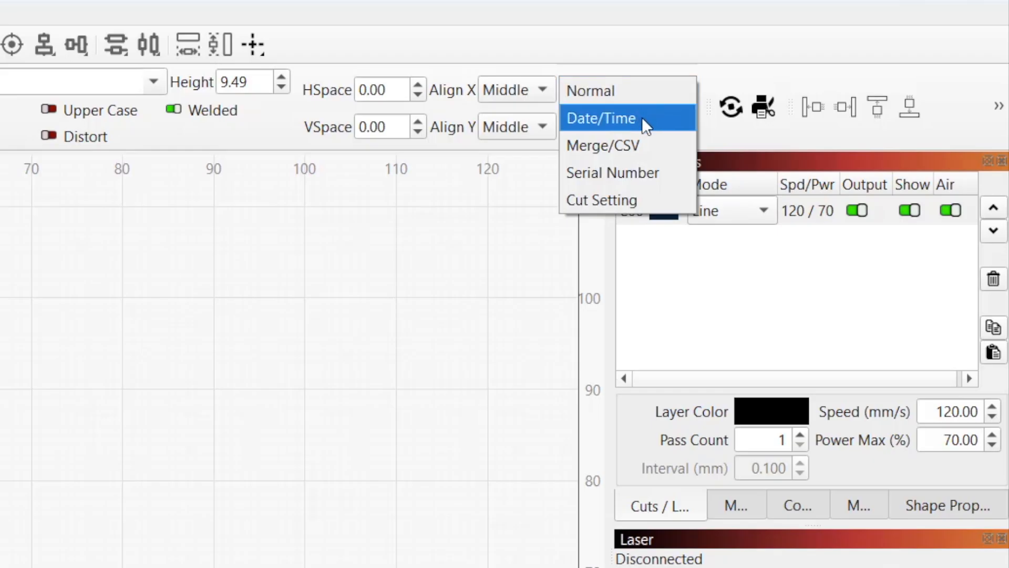
pyautogui.moveTo(654, 161)
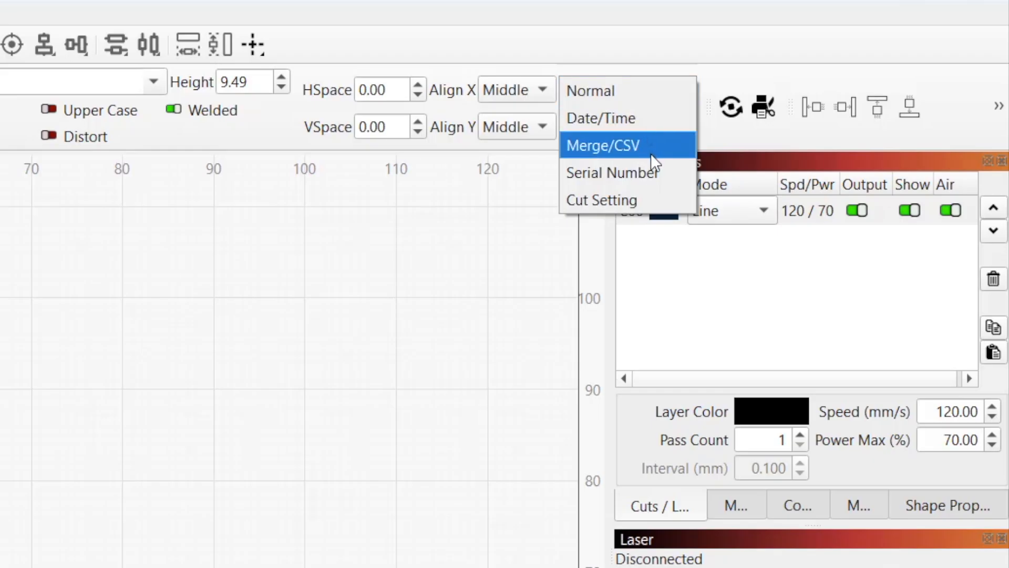
pyautogui.click(603, 145)
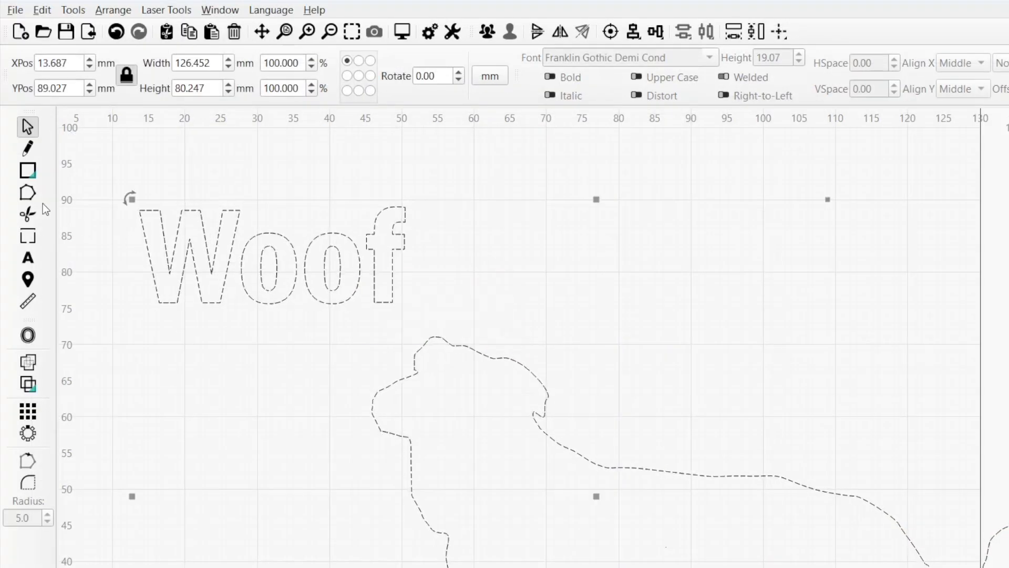
pyautogui.click(27, 191)
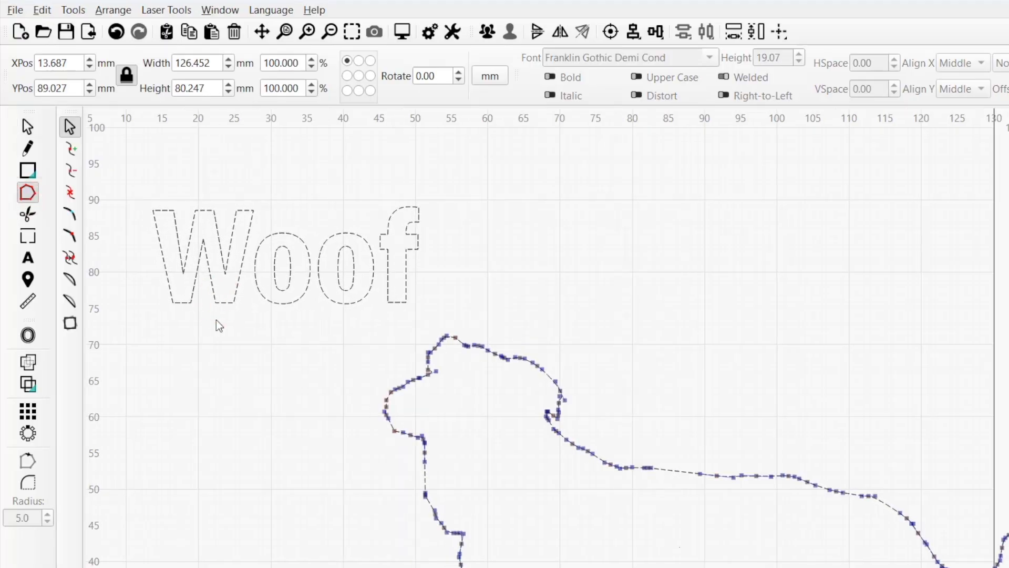
pyautogui.click(393, 431)
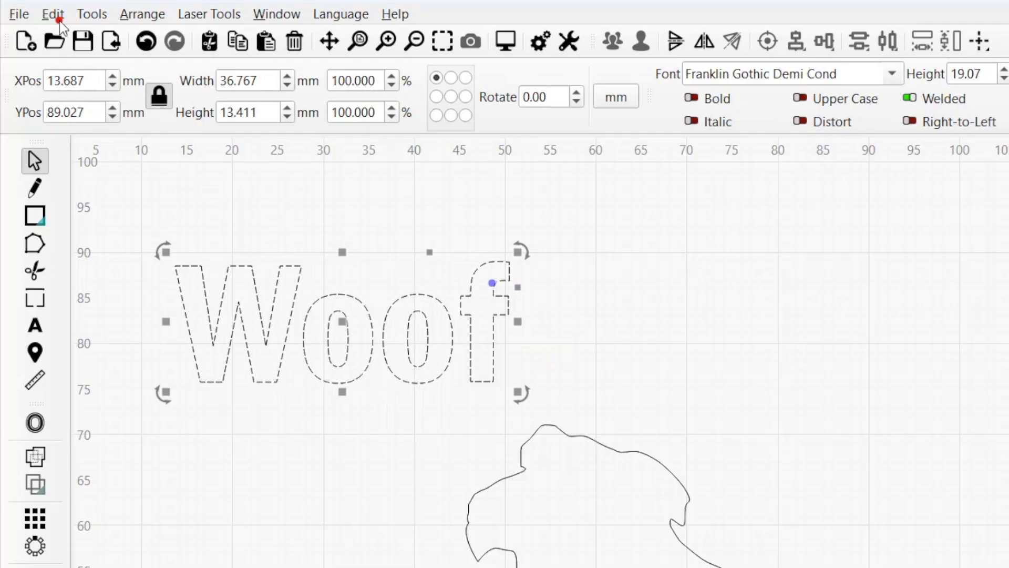
# Convert the Woof text to path outlines and switch to the Edit Nodes tool.
pyautogui.click(52, 14)
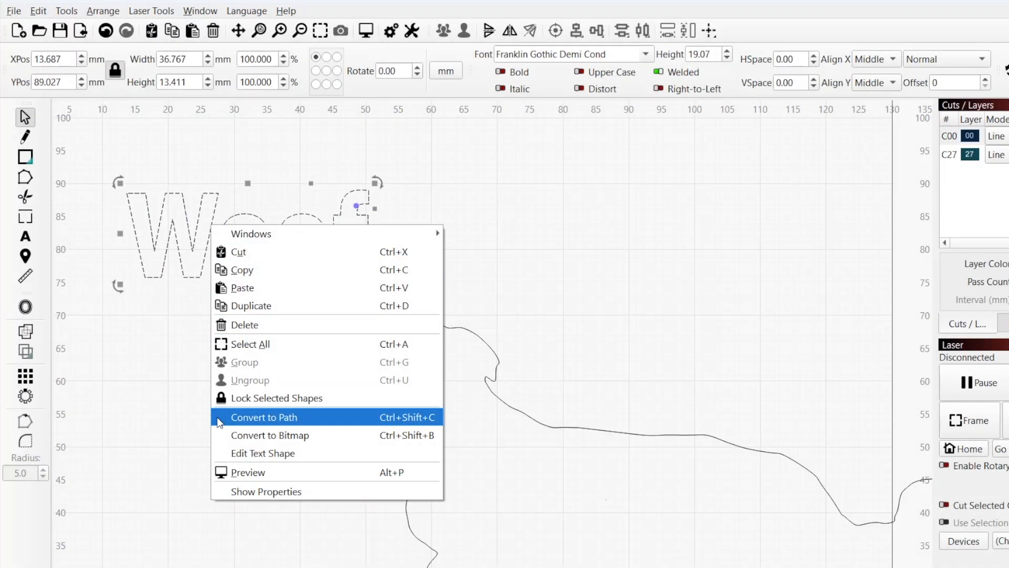
pyautogui.click(263, 416)
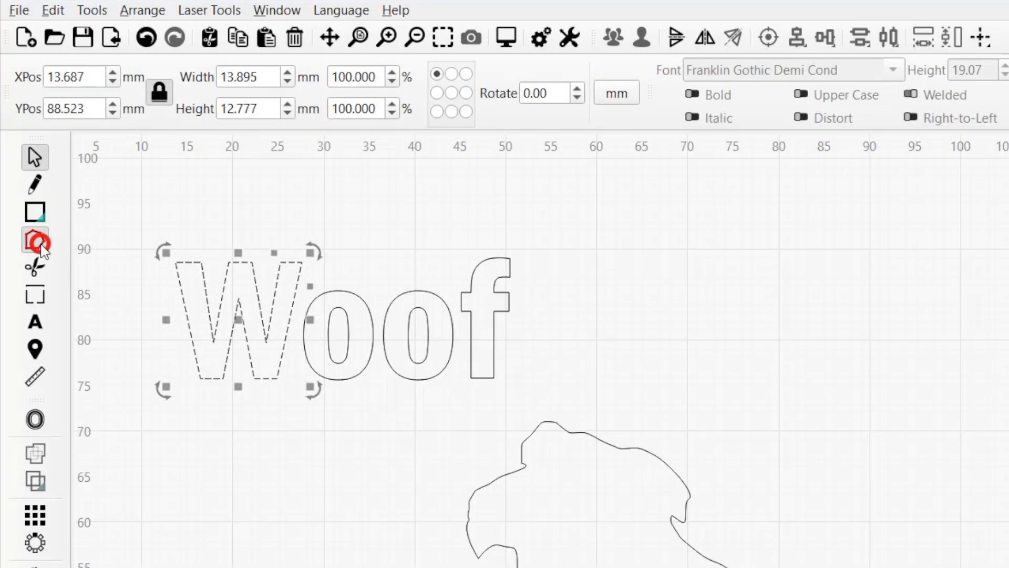
pyautogui.click(35, 238)
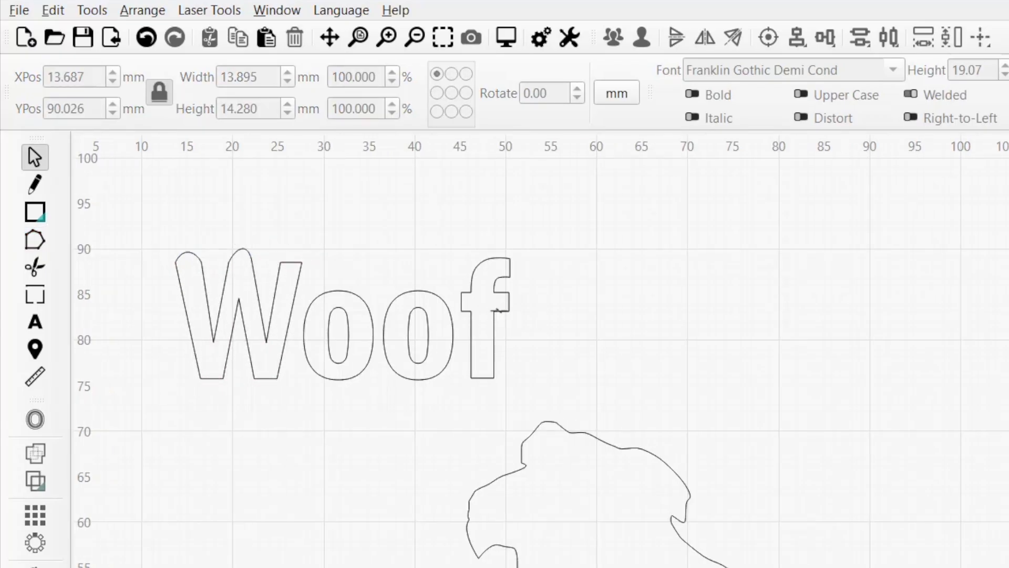
# Select individual Woof letter pieces and drag the second o's inner hole independently.
pyautogui.click(491, 313)
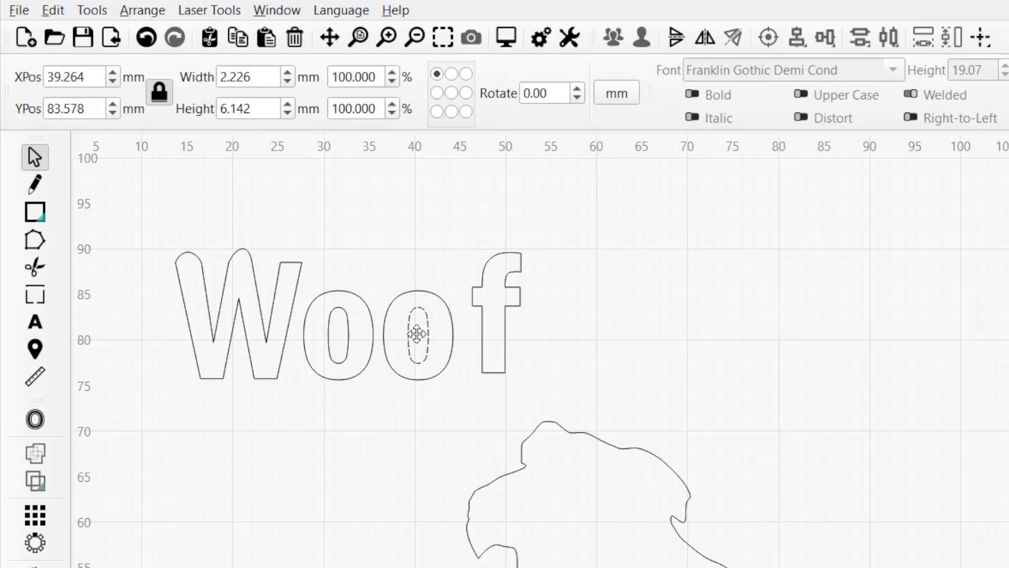
pyautogui.moveTo(417, 333); pyautogui.dragTo(429, 341)
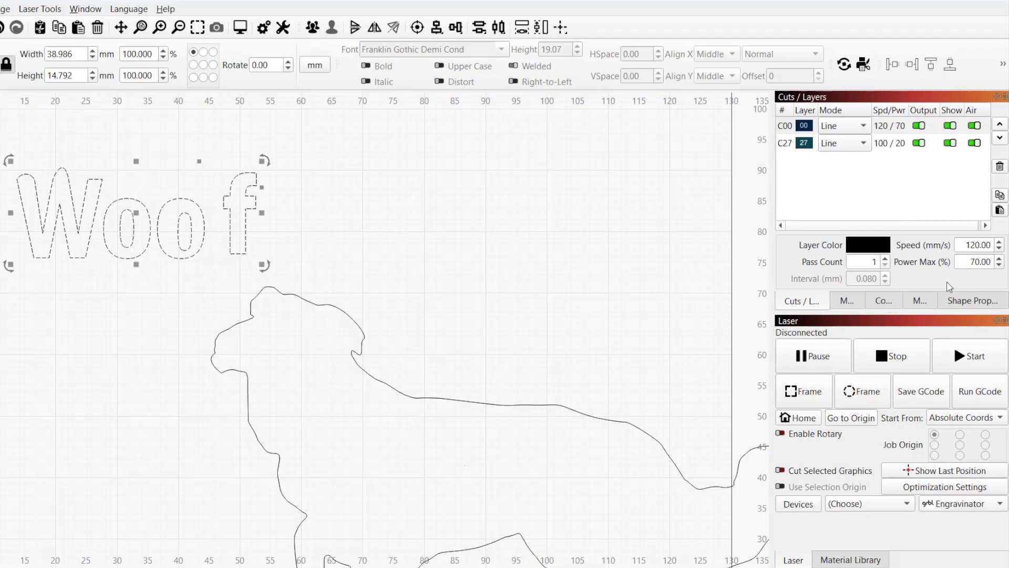
pyautogui.click(974, 301)
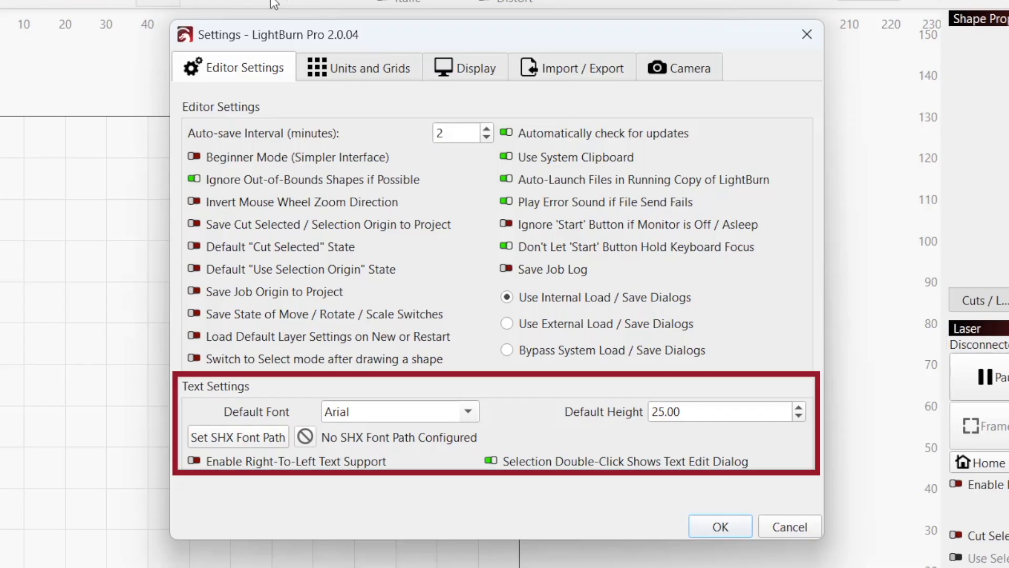
pyautogui.moveTo(400, 184)
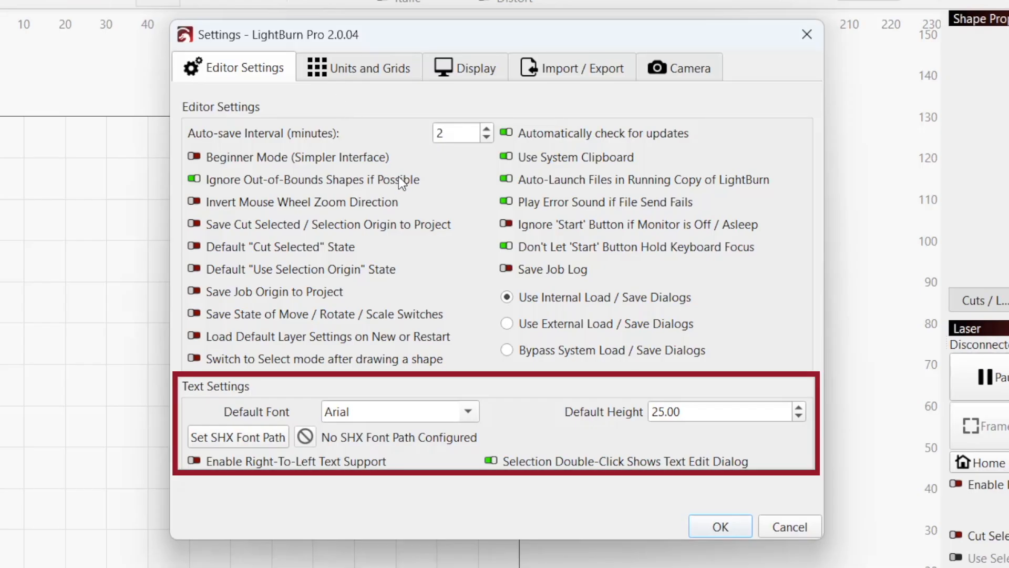
# In Text Settings, set the default font to Barlow Condensed ExtraLight and a smaller default height.
pyautogui.click(719, 526)
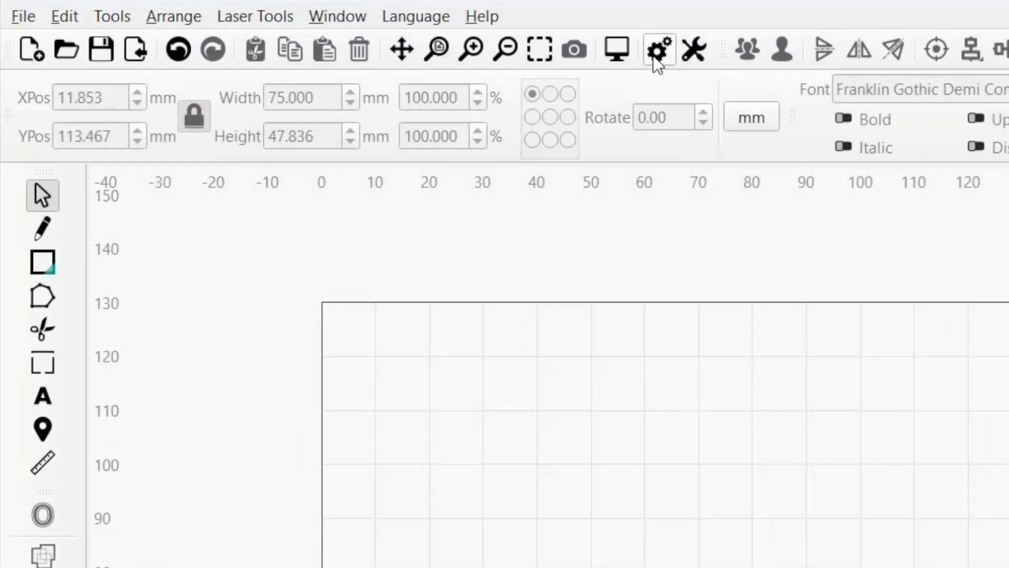
pyautogui.moveTo(658, 50)
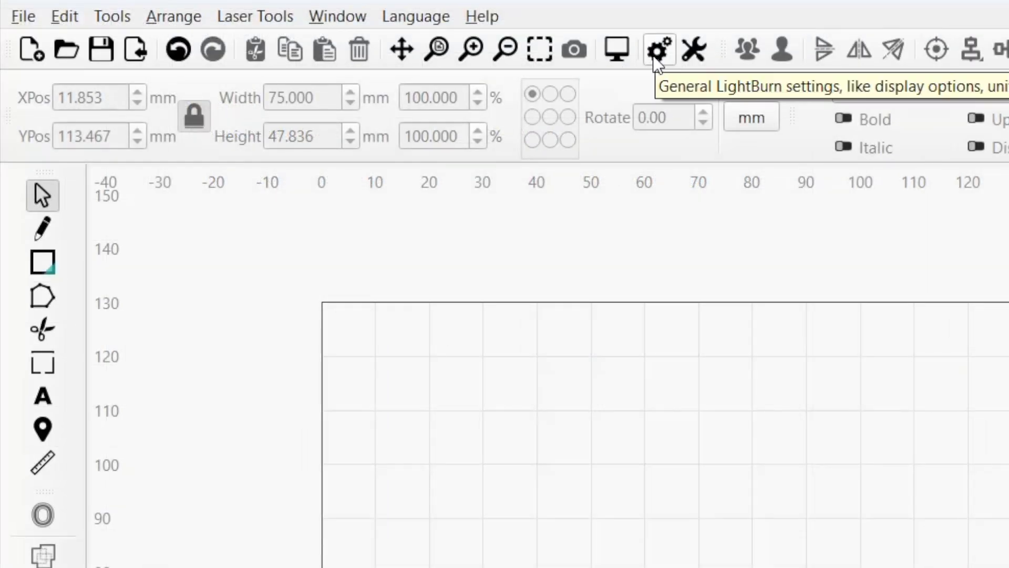
pyautogui.click(656, 50)
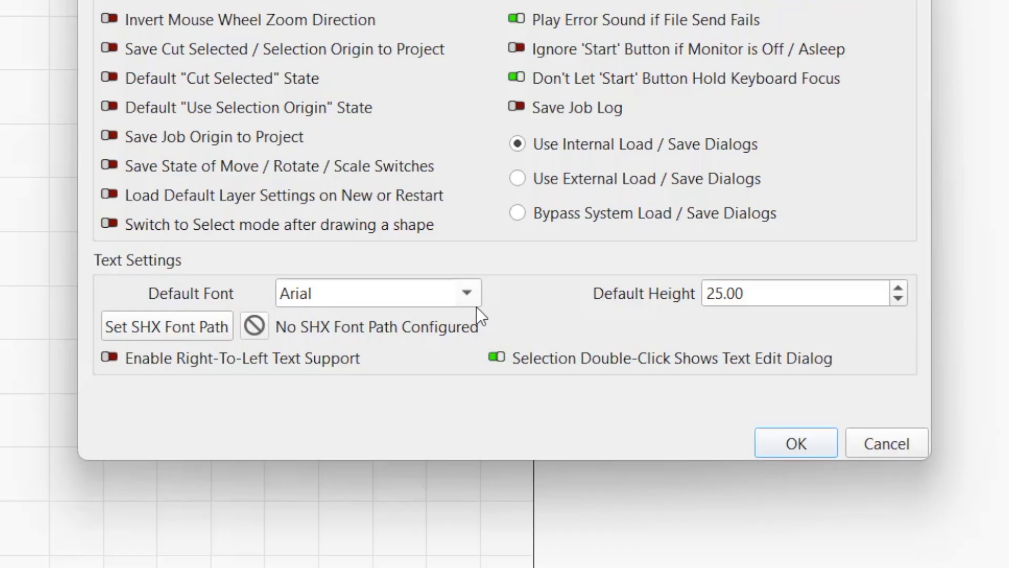
pyautogui.click(466, 293)
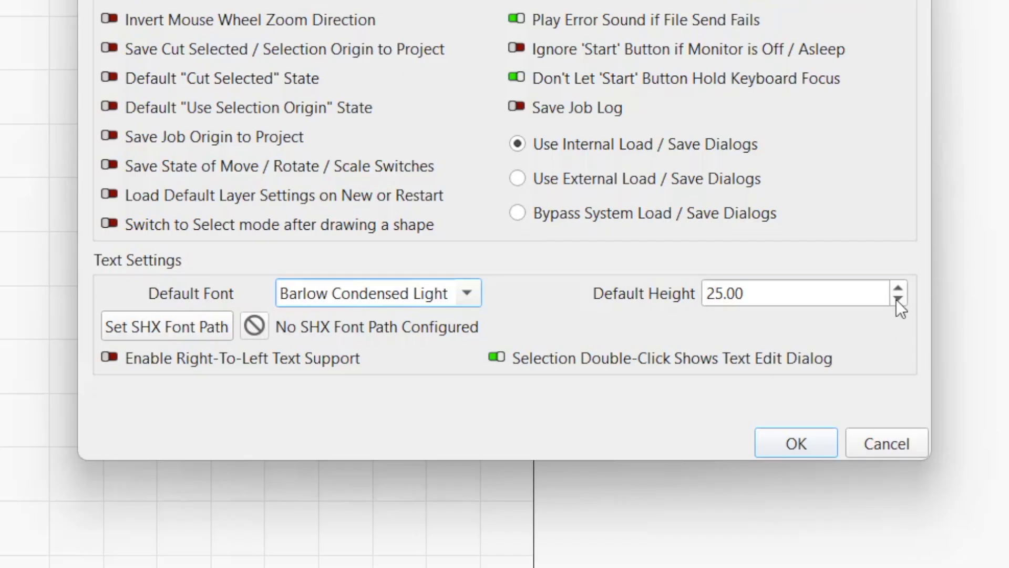
pyautogui.click(899, 299)
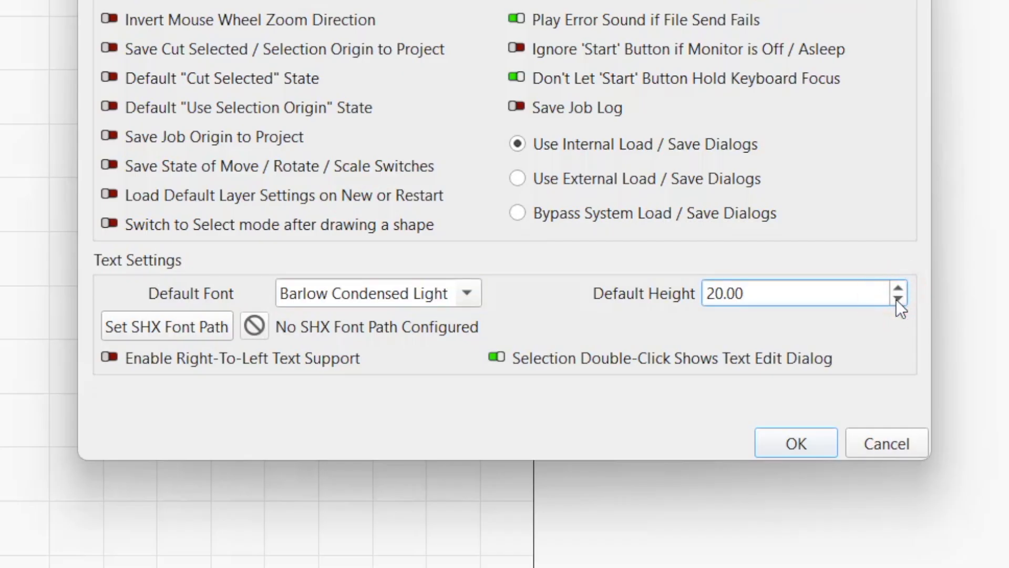
pyautogui.write('17.50')
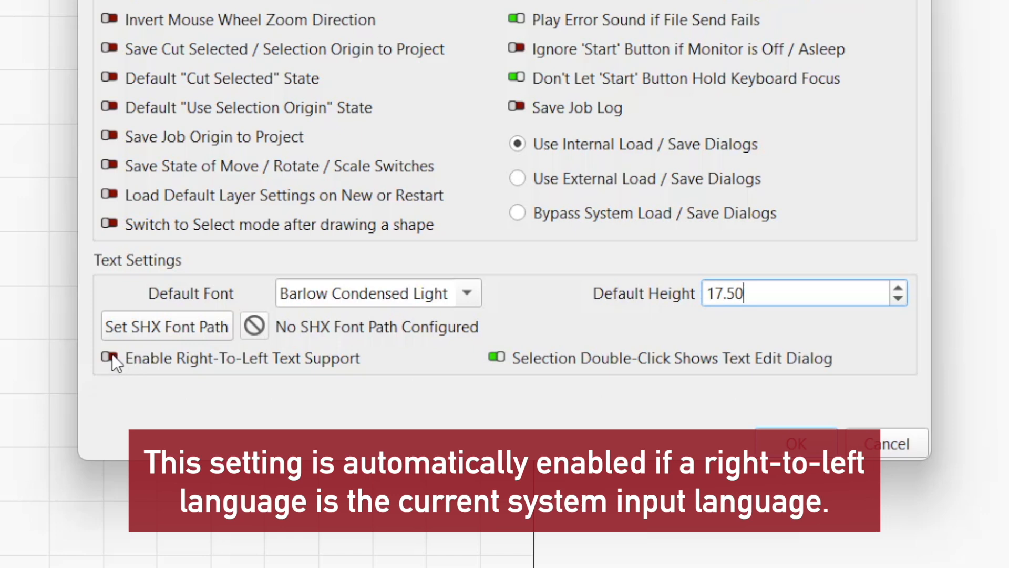
# Enable Right-To-Left Text Support and the double-click text edit dialog option, then confirm settings.
pyautogui.click(109, 359)
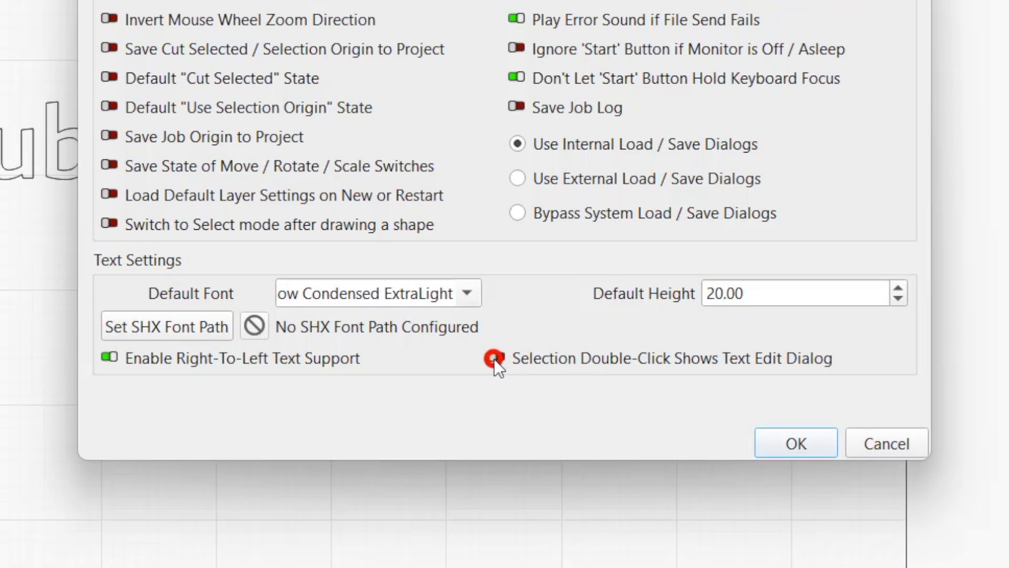
pyautogui.click(495, 358)
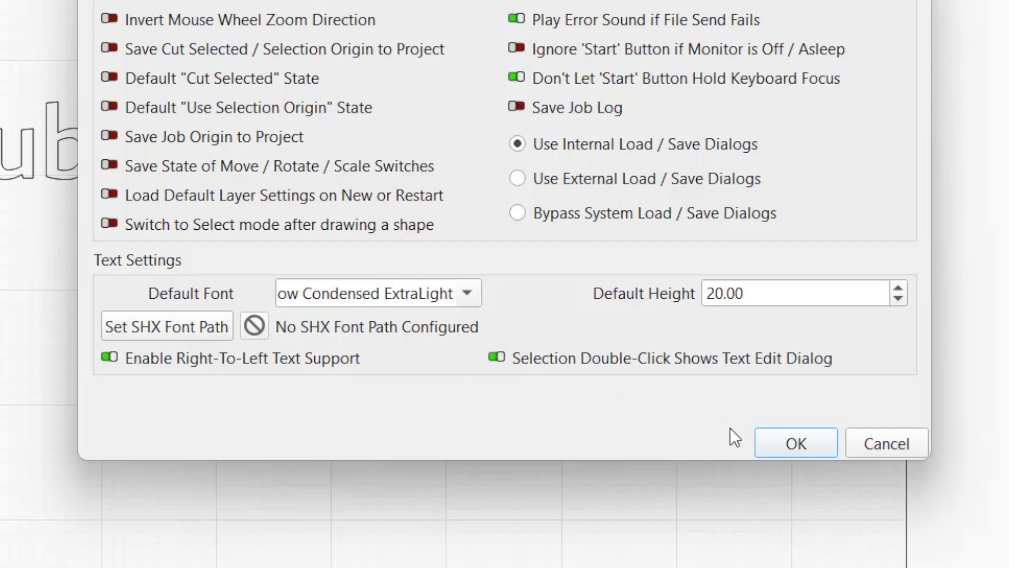
pyautogui.click(795, 443)
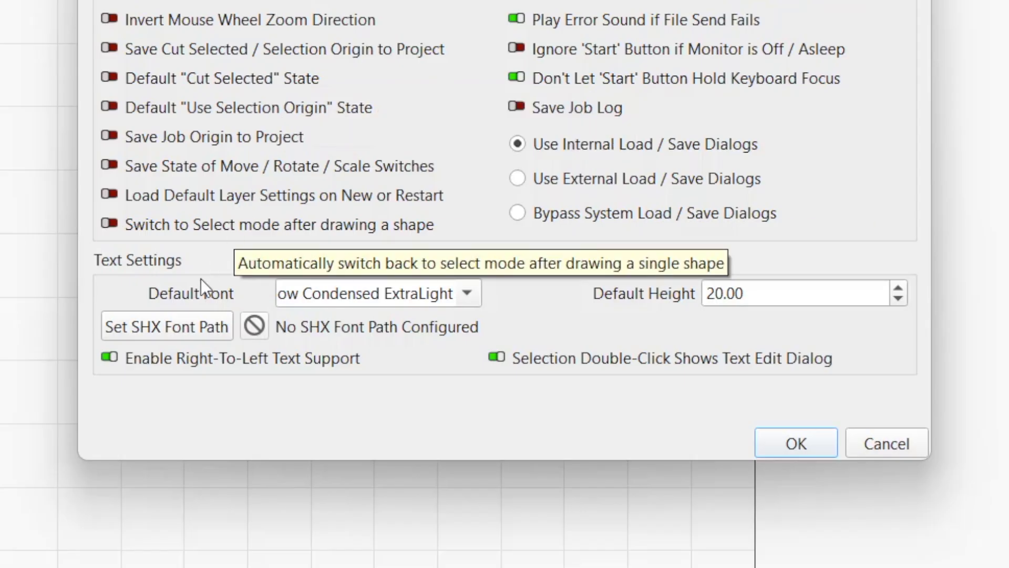
pyautogui.moveTo(193, 338)
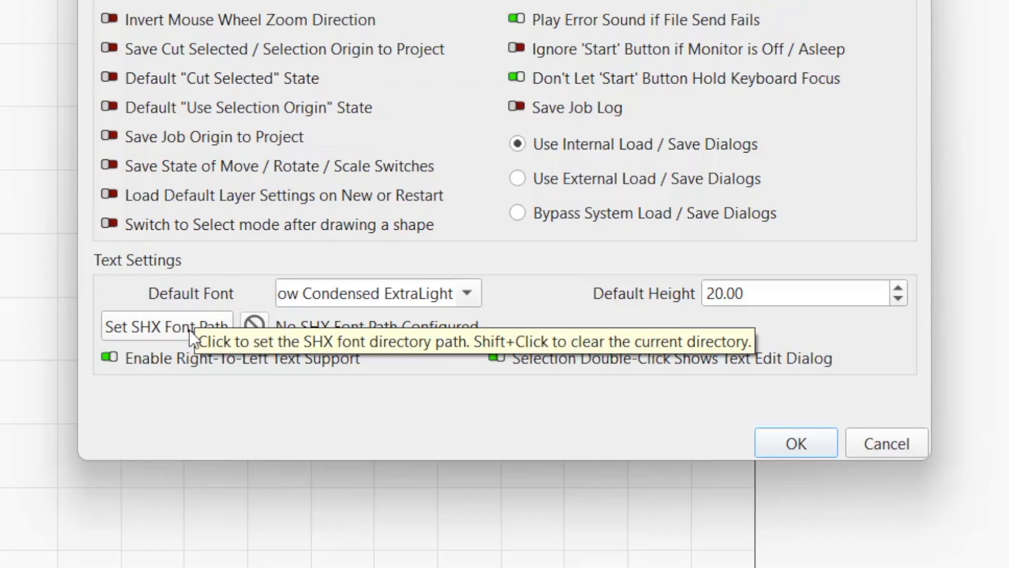
# In Settings, start setting the SHX font path and browse into Documents.
pyautogui.click(796, 442)
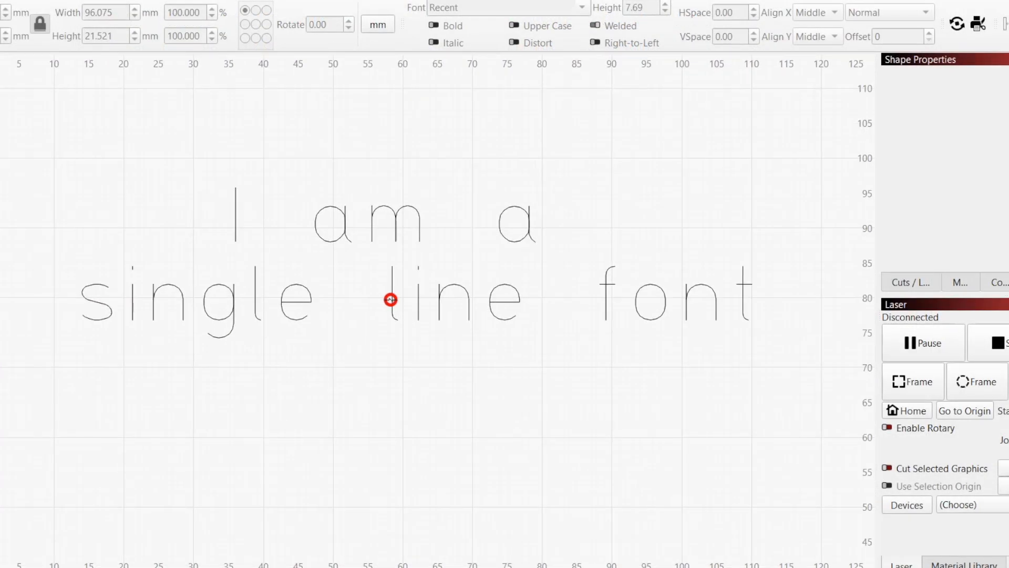
pyautogui.click(391, 299)
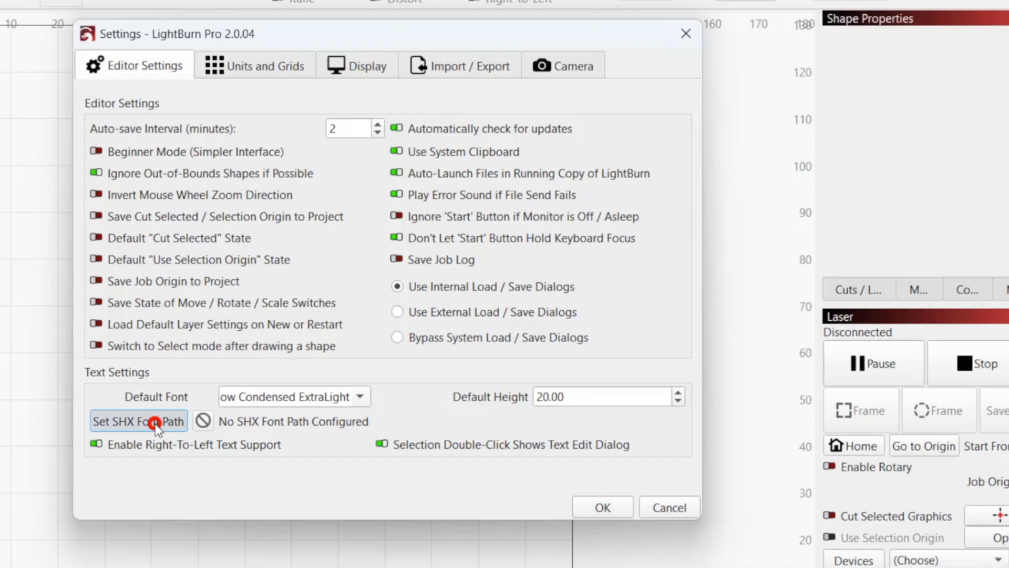
pyautogui.click(138, 421)
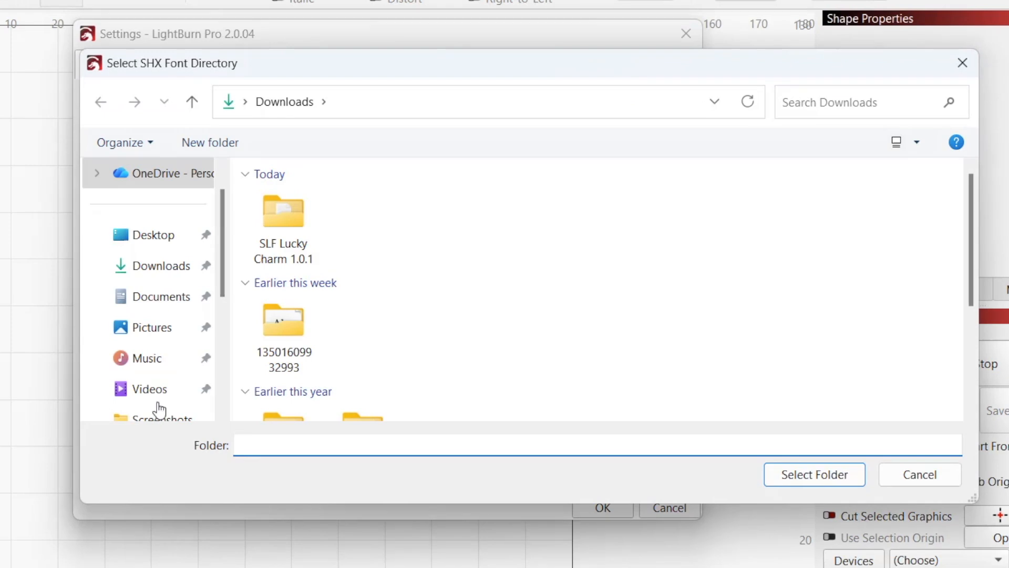
pyautogui.click(161, 296)
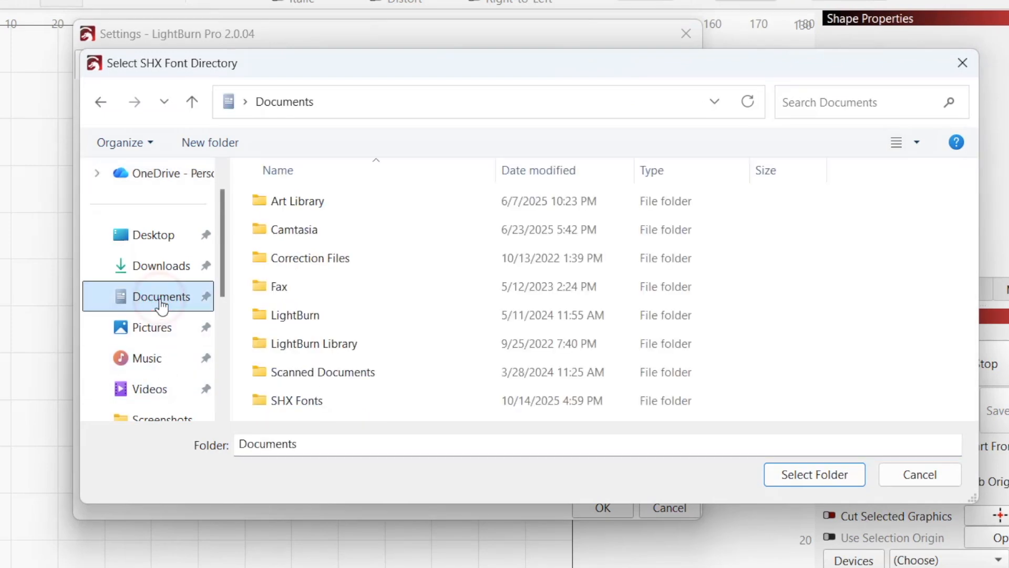
# Select the SHX Fonts folder as the font directory, then request clearing that directory.
pyautogui.click(297, 400)
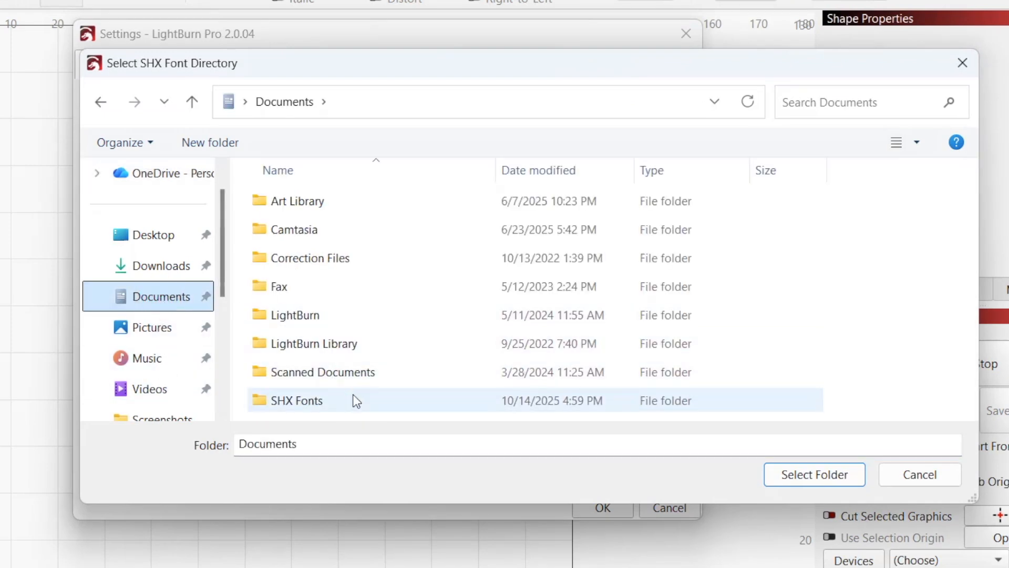
pyautogui.click(813, 474)
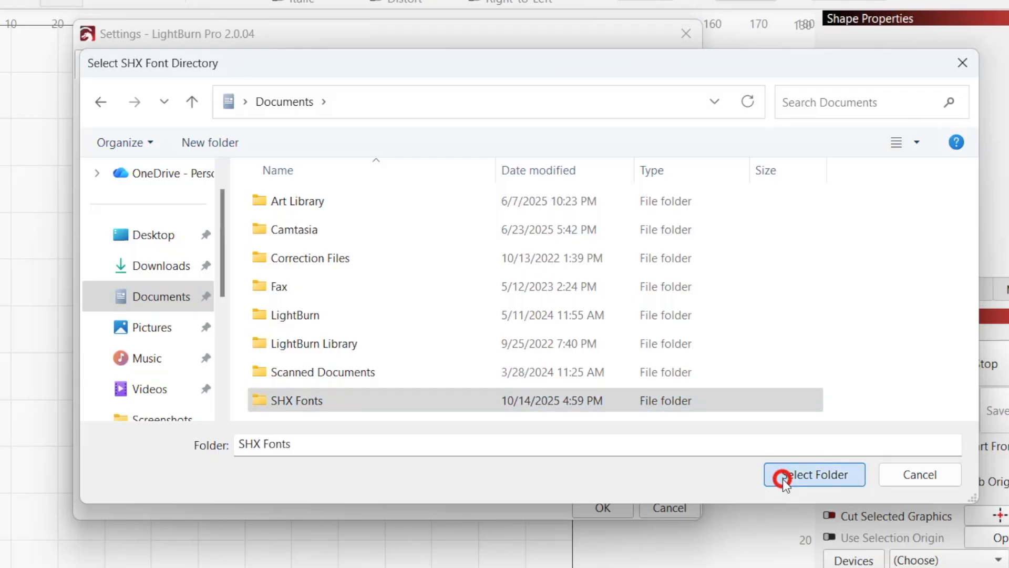
pyautogui.click(813, 474)
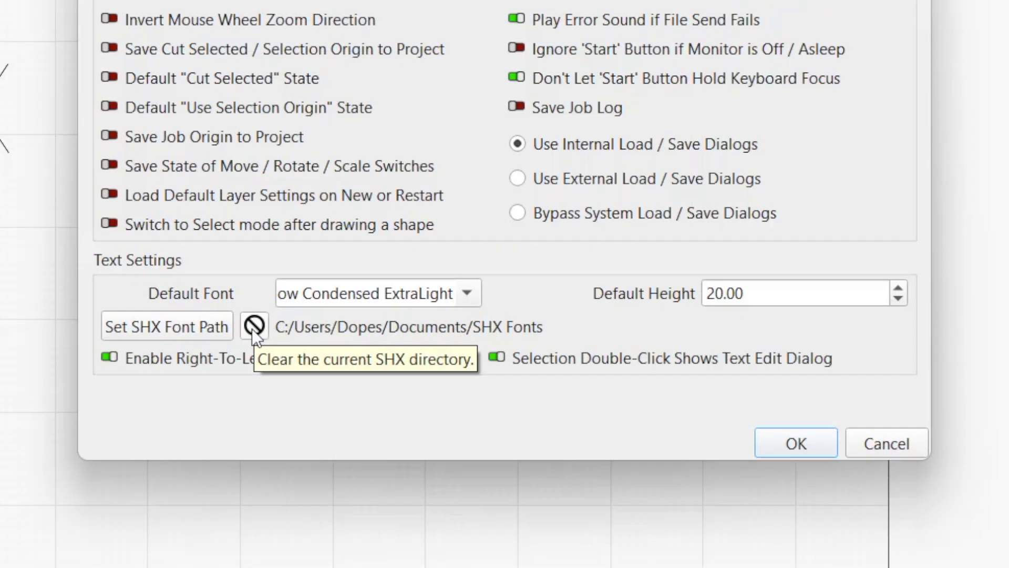
pyautogui.click(254, 325)
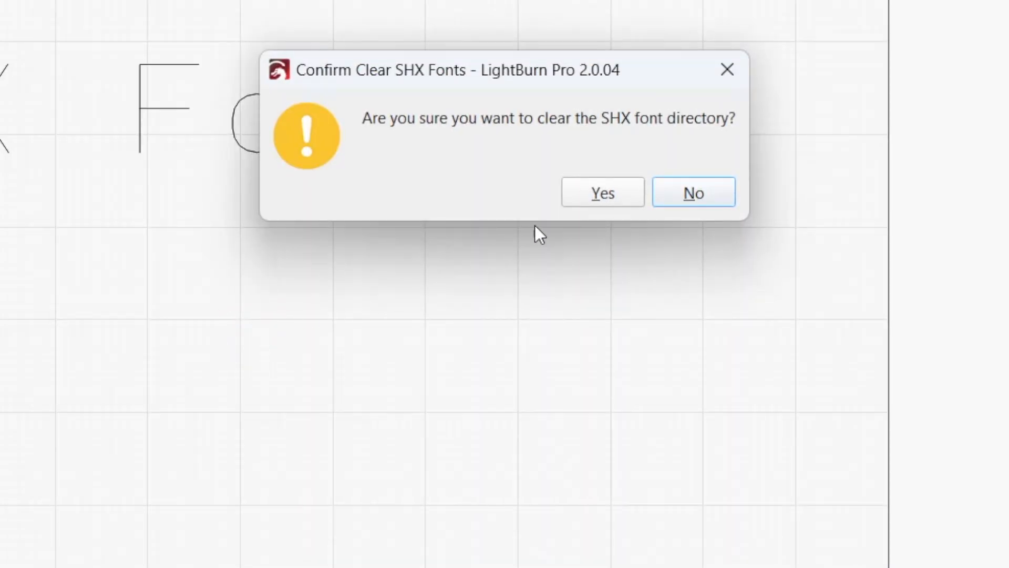
# Keep the SHX font directory and apply the DIN SHX font to the text.
pyautogui.click(601, 191)
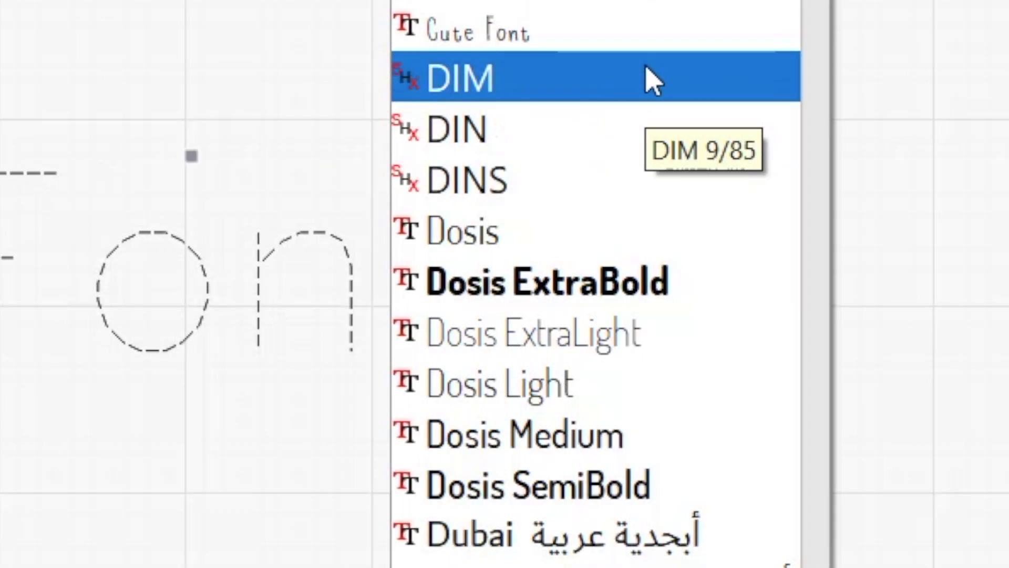
pyautogui.moveTo(624, 128)
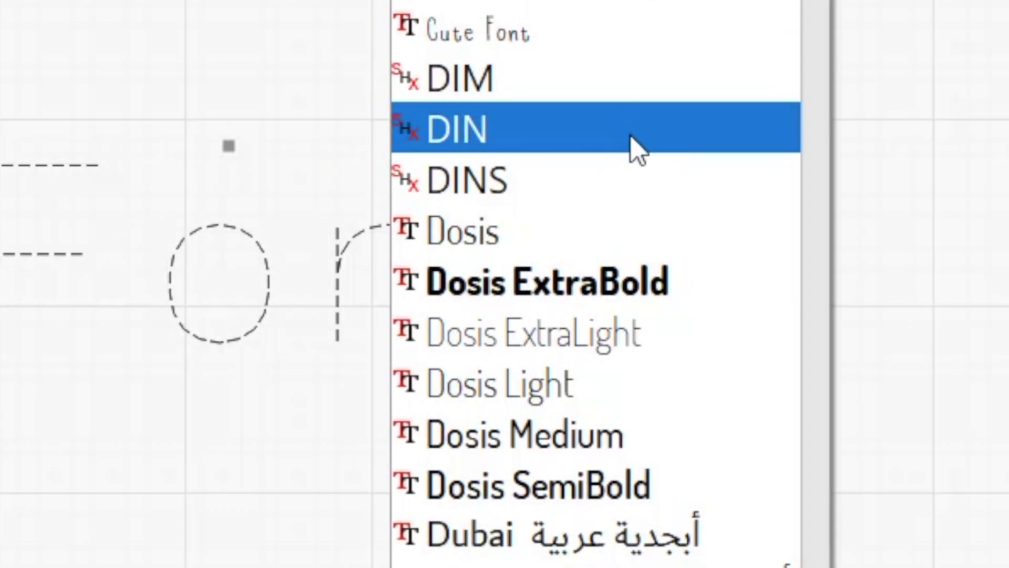
pyautogui.click(467, 128)
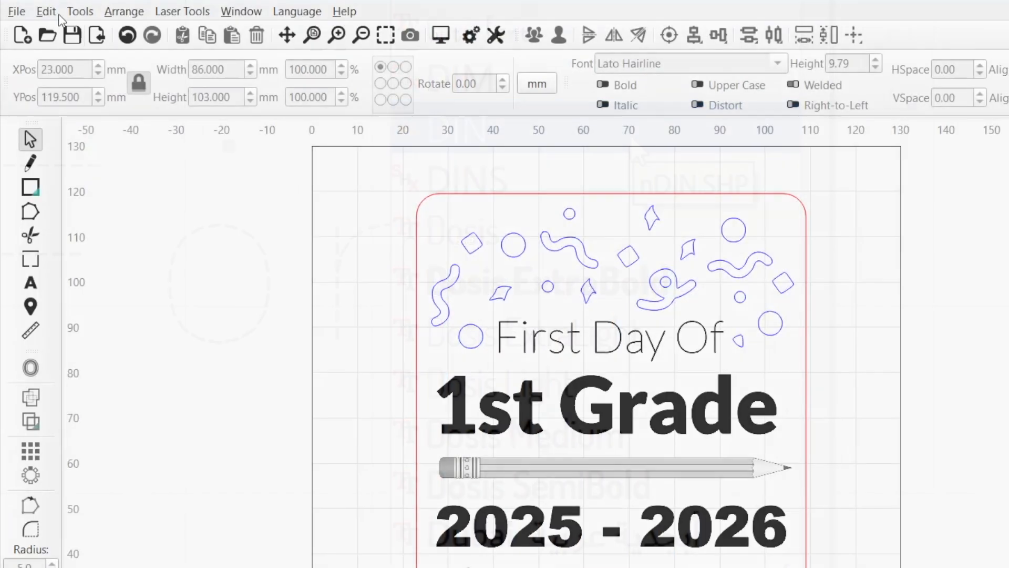
# Save the sign as School Sign on the USB drive, reopen it, then start a new empty project.
pyautogui.click(16, 11)
pyautogui.write('School')
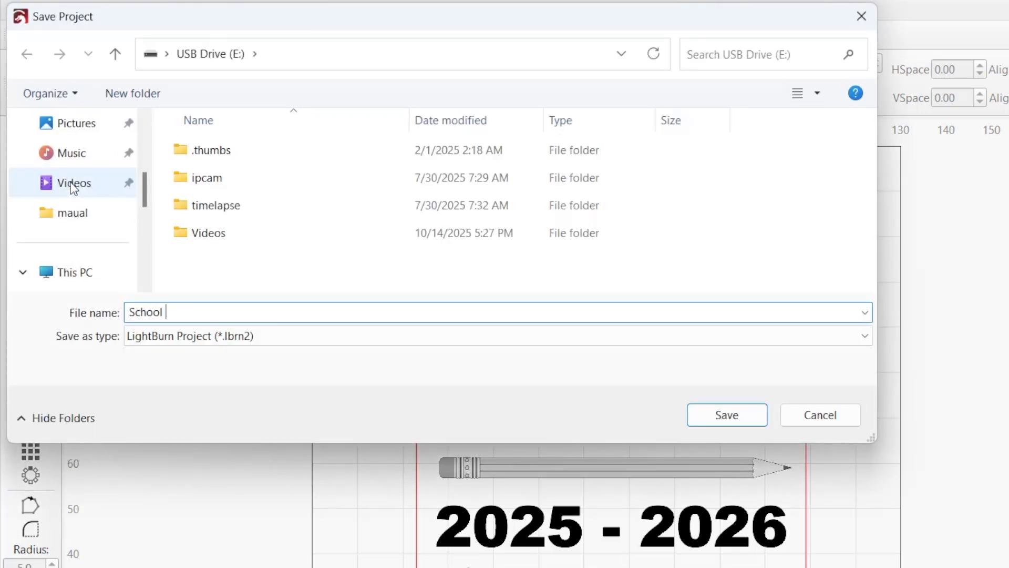
pyautogui.click(725, 414)
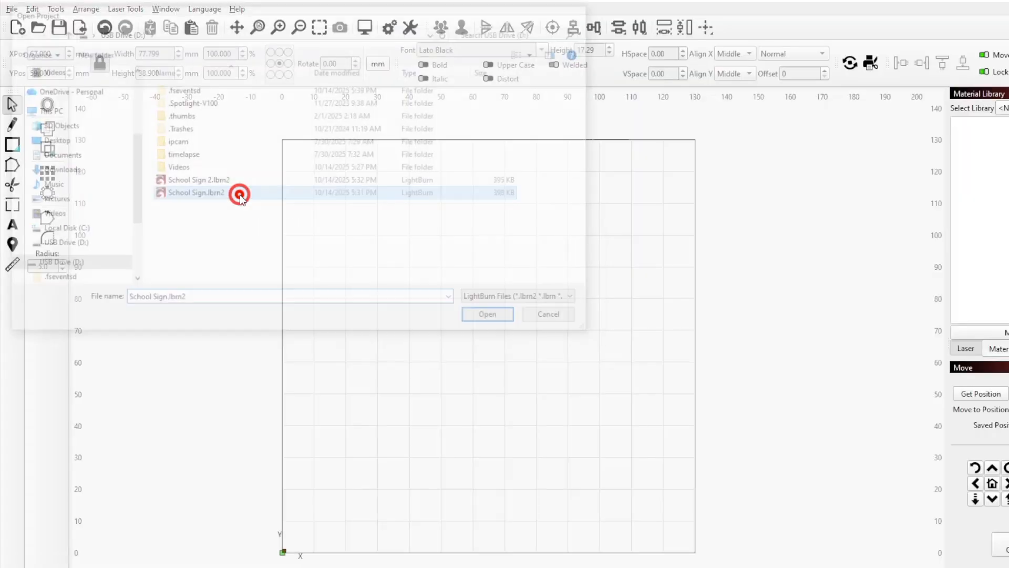
pyautogui.click(487, 314)
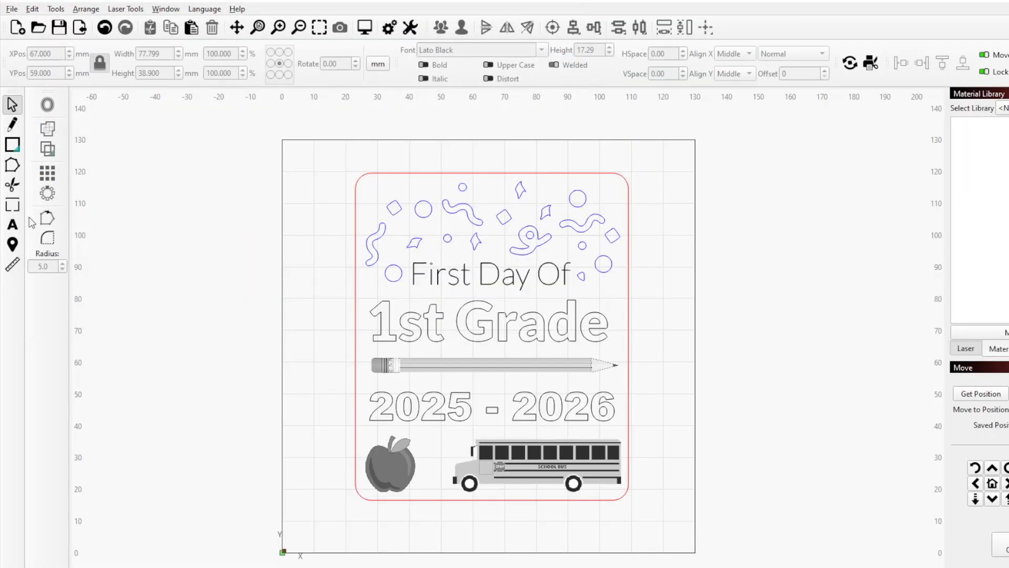
pyautogui.click(13, 225)
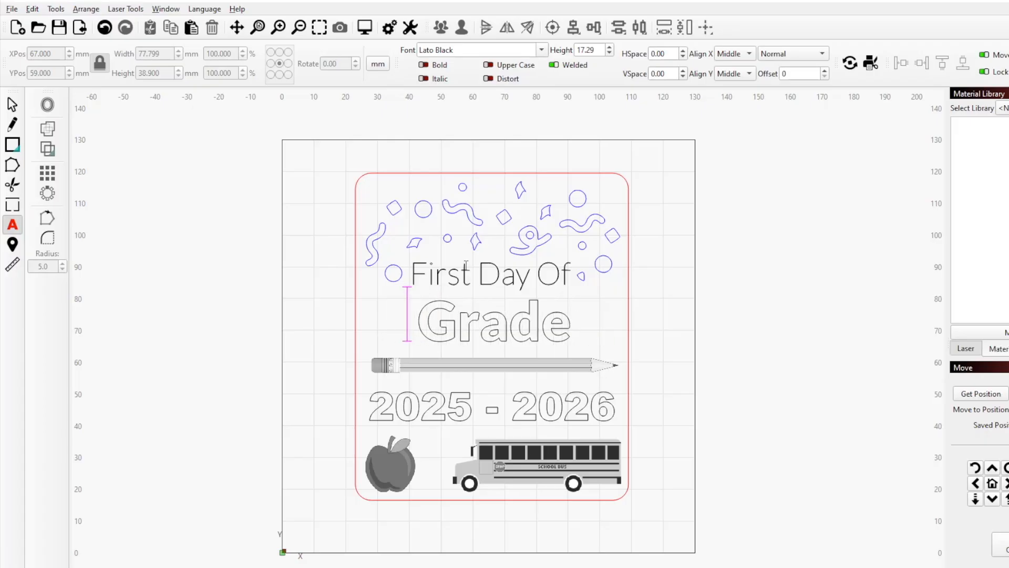
pyautogui.click(38, 28)
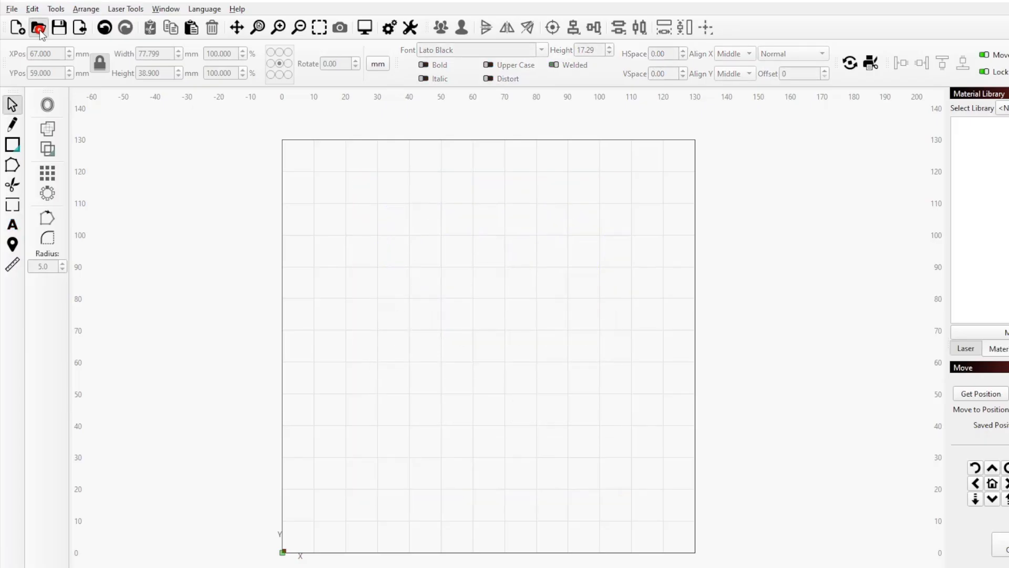
# Reopen School Sign, dismiss the missing DIM font warning, and convert First Day Of back to editable text.
pyautogui.click(38, 27)
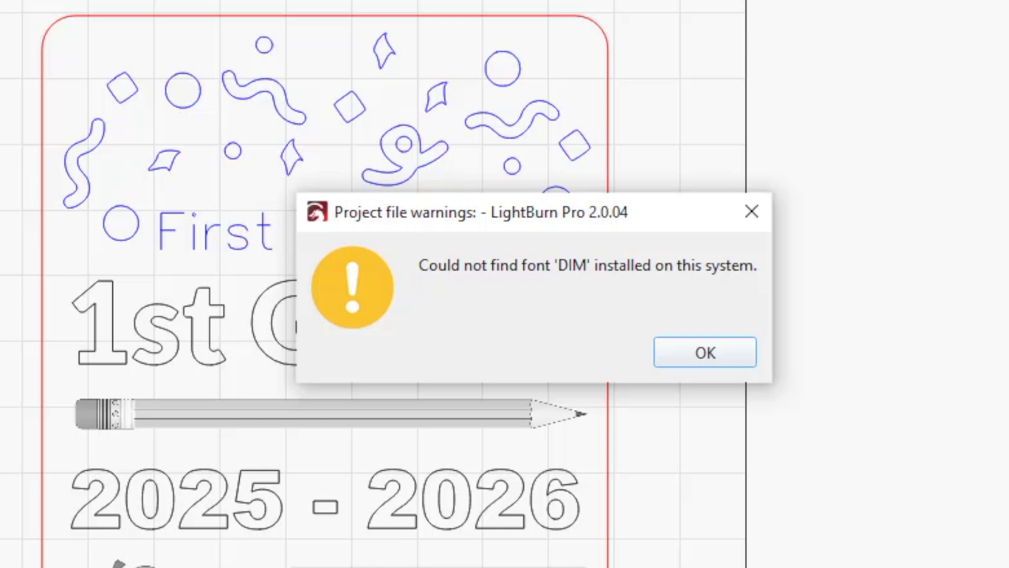
pyautogui.click(703, 352)
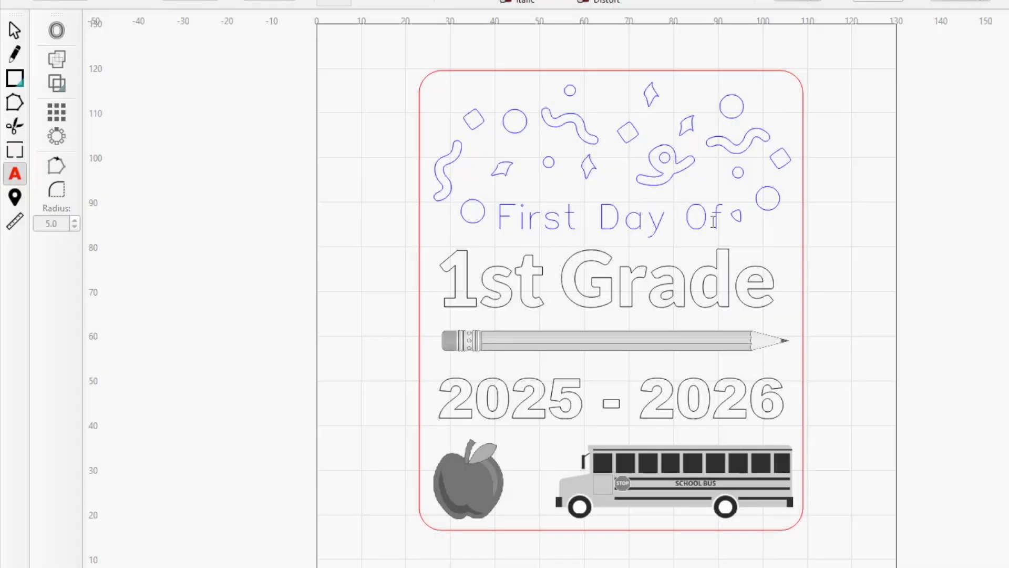
pyautogui.click(727, 217)
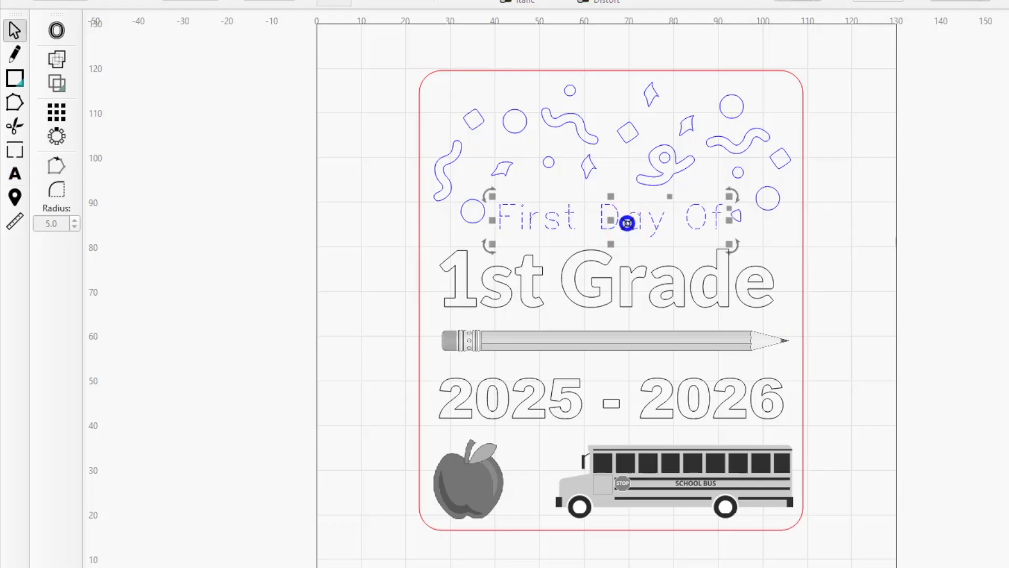
pyautogui.rightClick(625, 222)
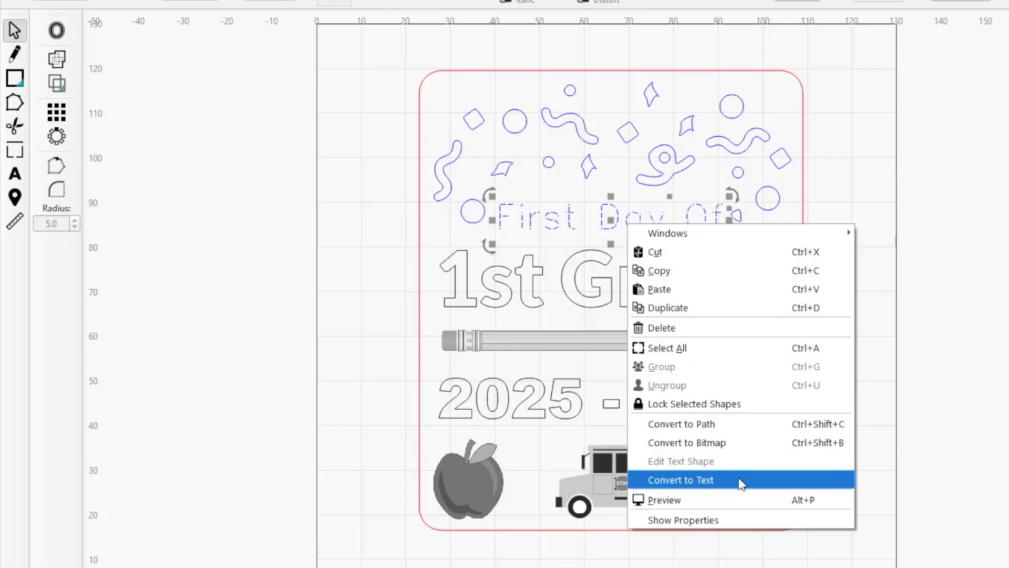
pyautogui.click(681, 480)
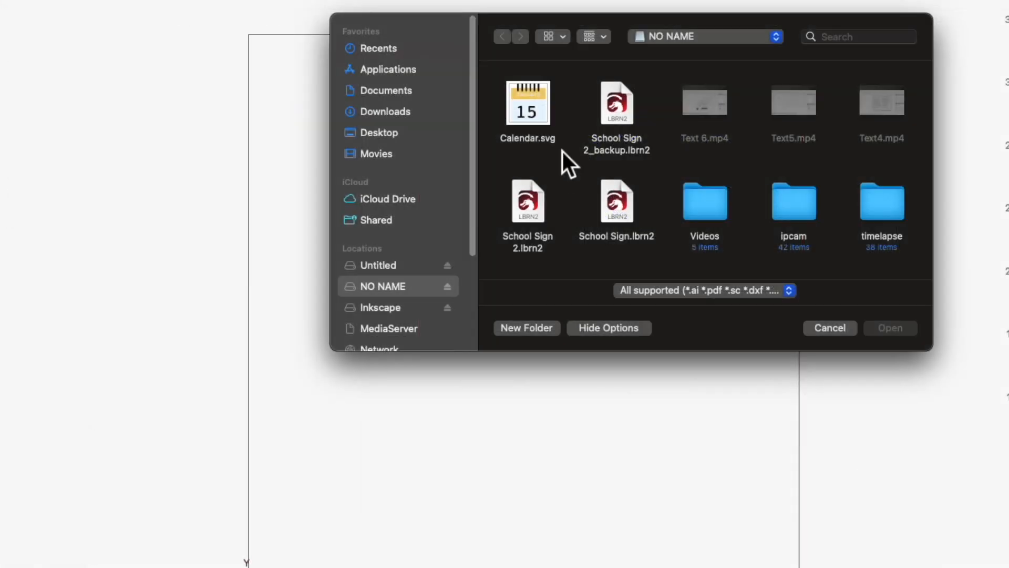
pyautogui.click(829, 328)
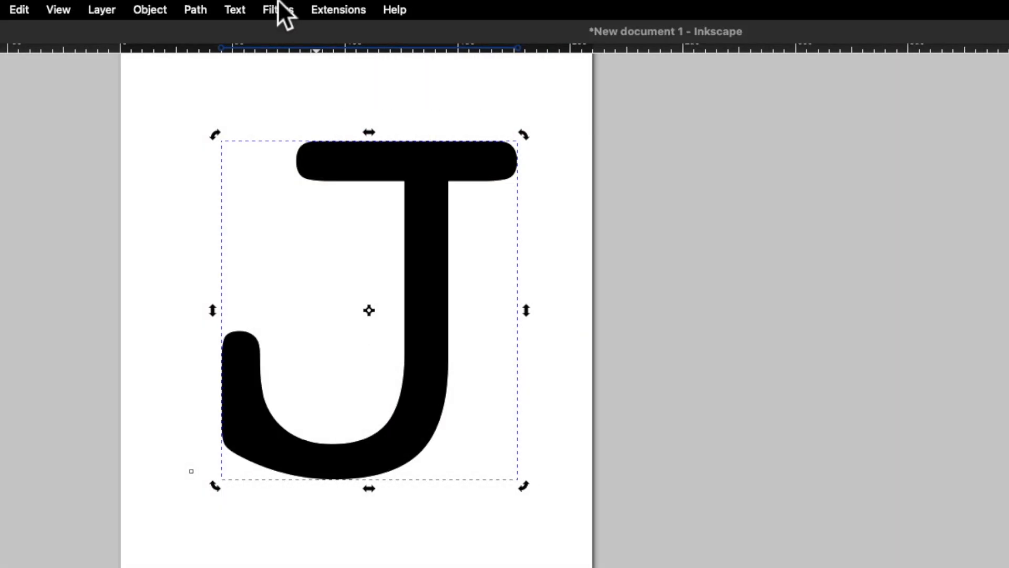
# Convert the letter J to a path via Path > Object to Path, then view the Create and Edit Text documentation.
pyautogui.click(195, 10)
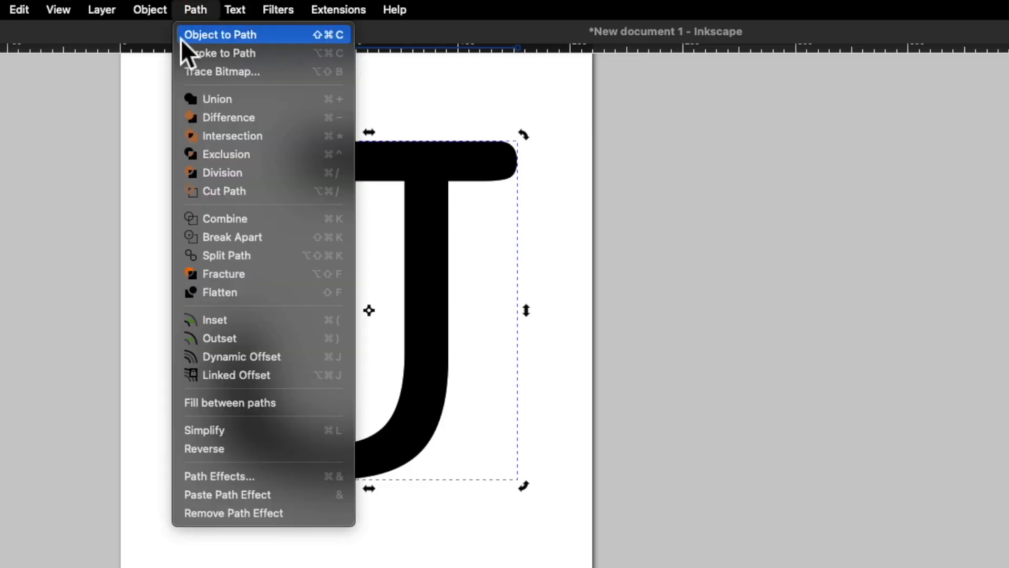
pyautogui.click(220, 34)
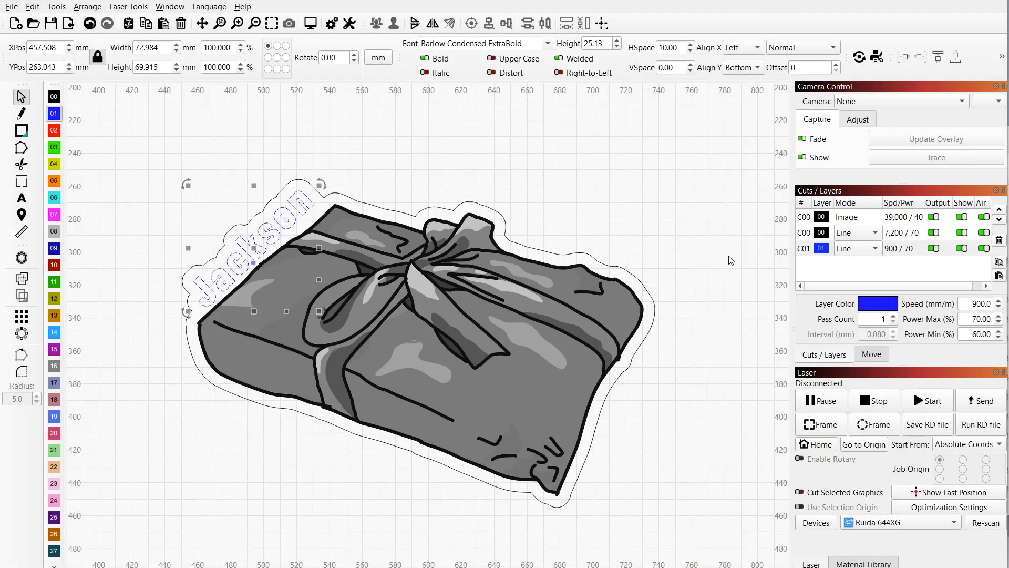
pyautogui.click(853, 248)
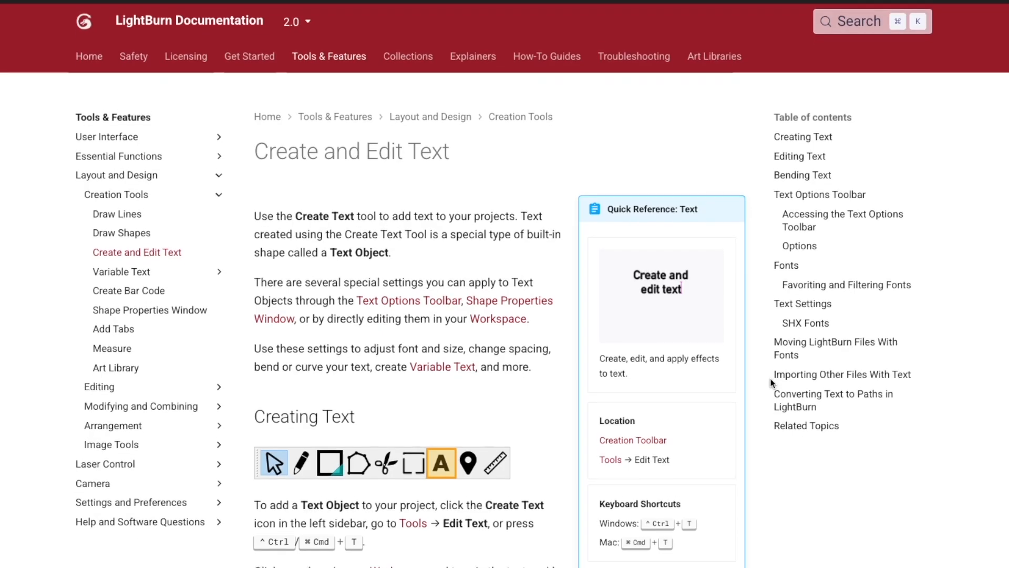
pyautogui.scroll(-3)
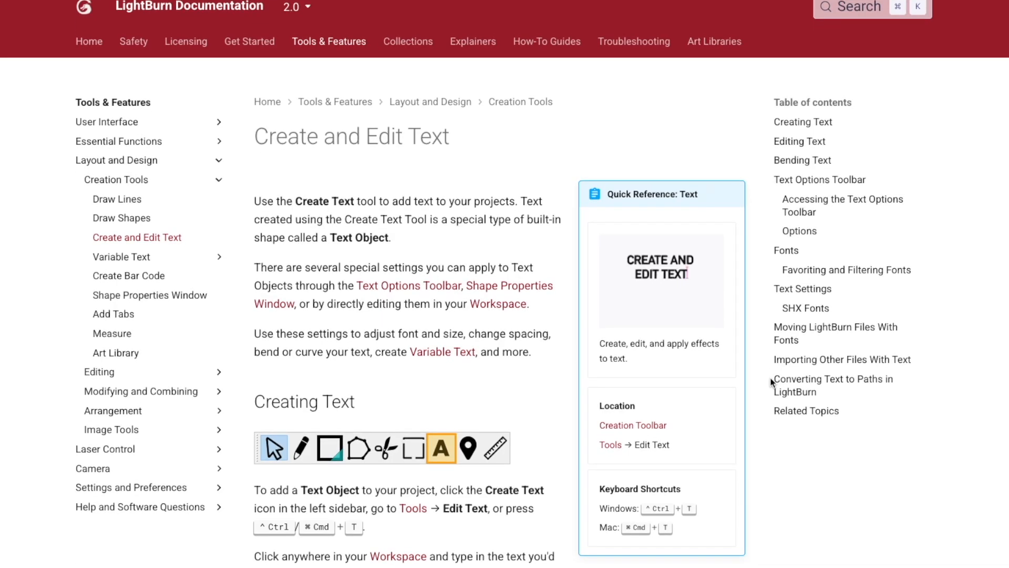